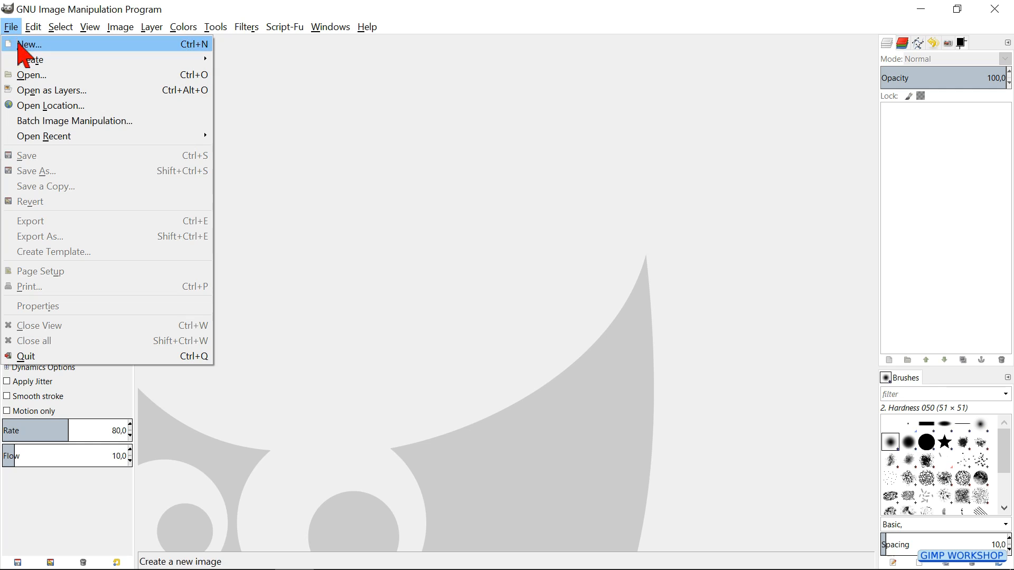
mouse_move(45, 136)
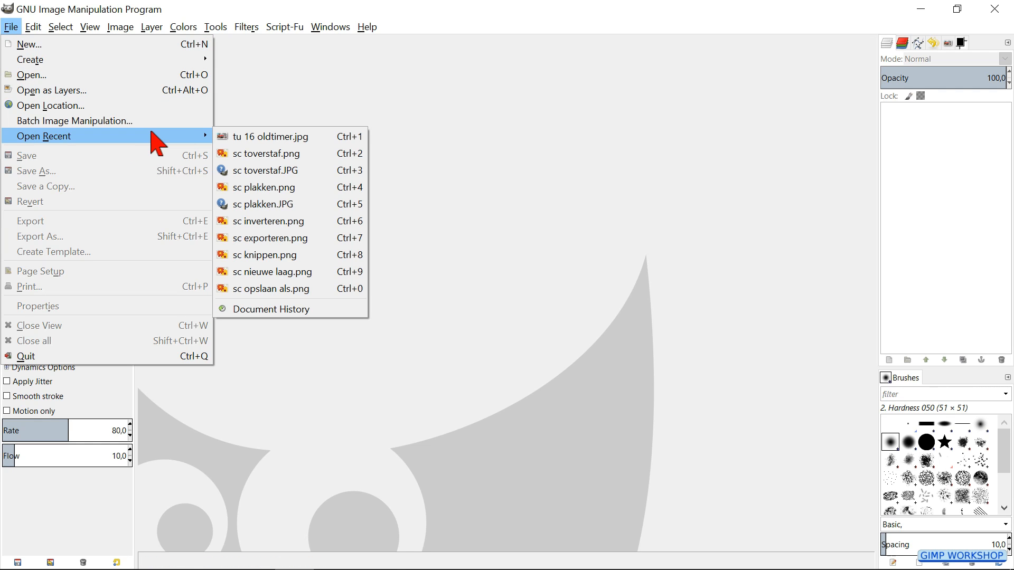
Open the recent photo 'tu 16 oldtimer.jpg' and fit the whole image in the window.
click(267, 136)
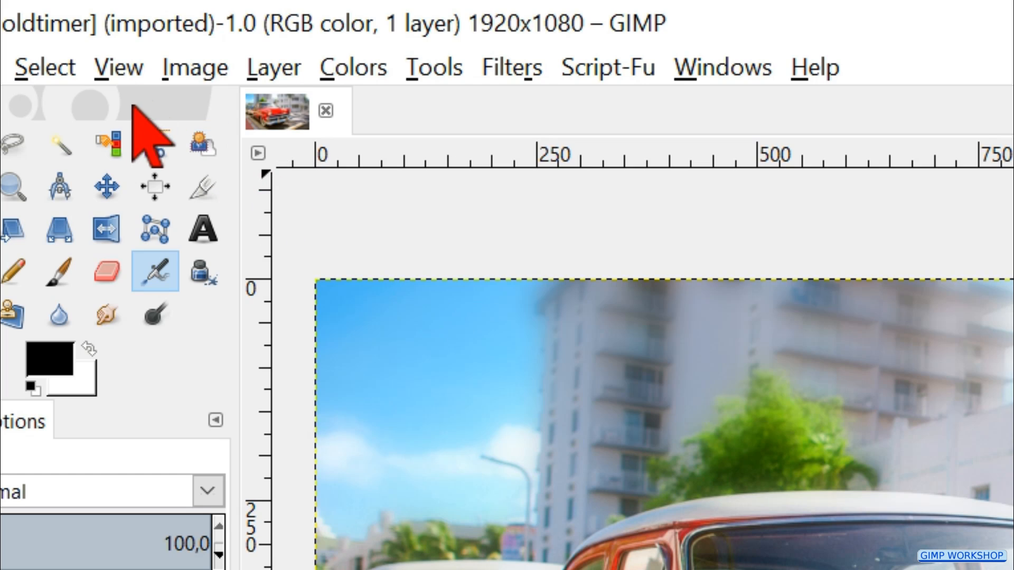
click(119, 67)
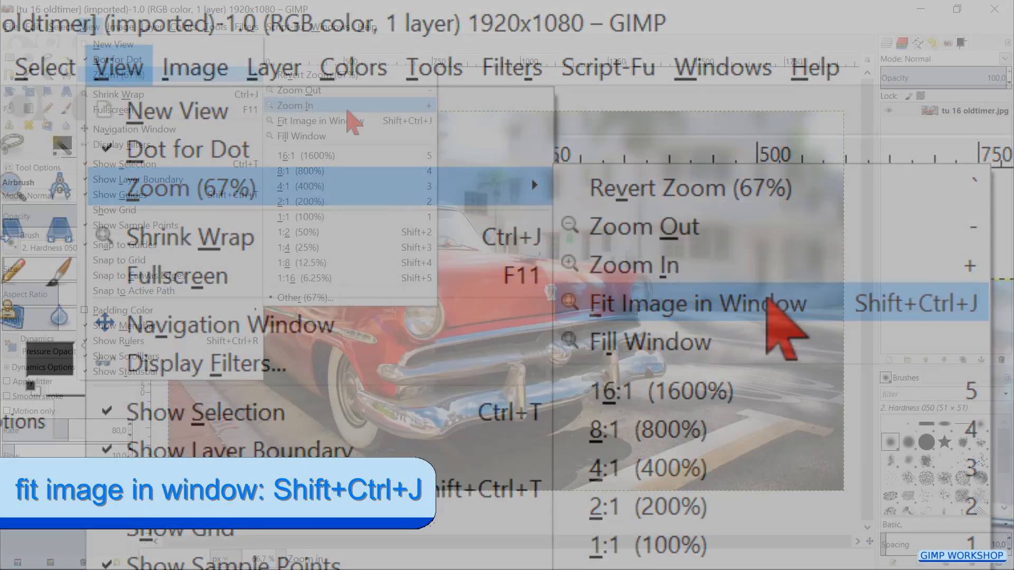
click(698, 303)
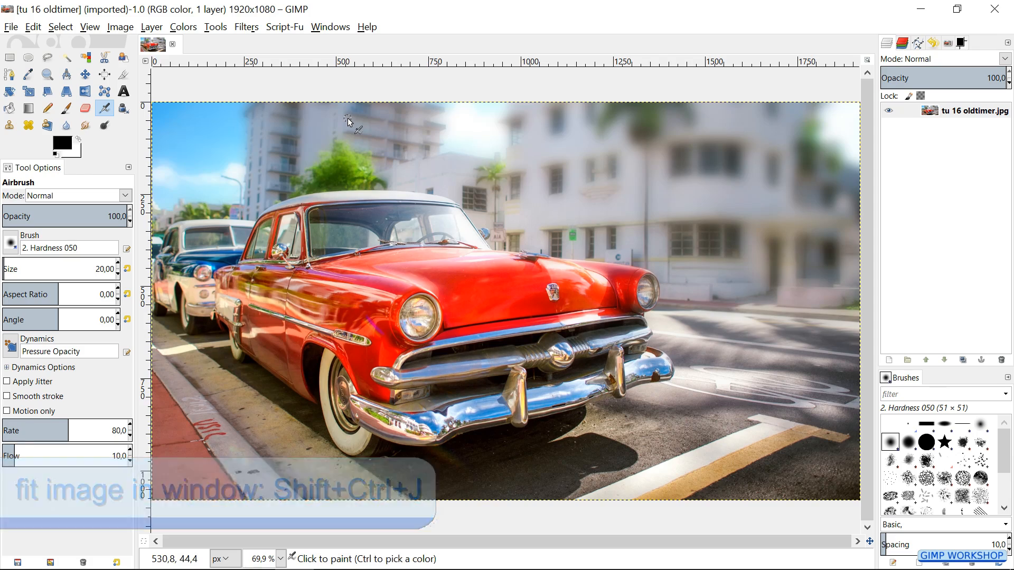
Create a new layer named 'puzzle' with White fill type.
click(151, 26)
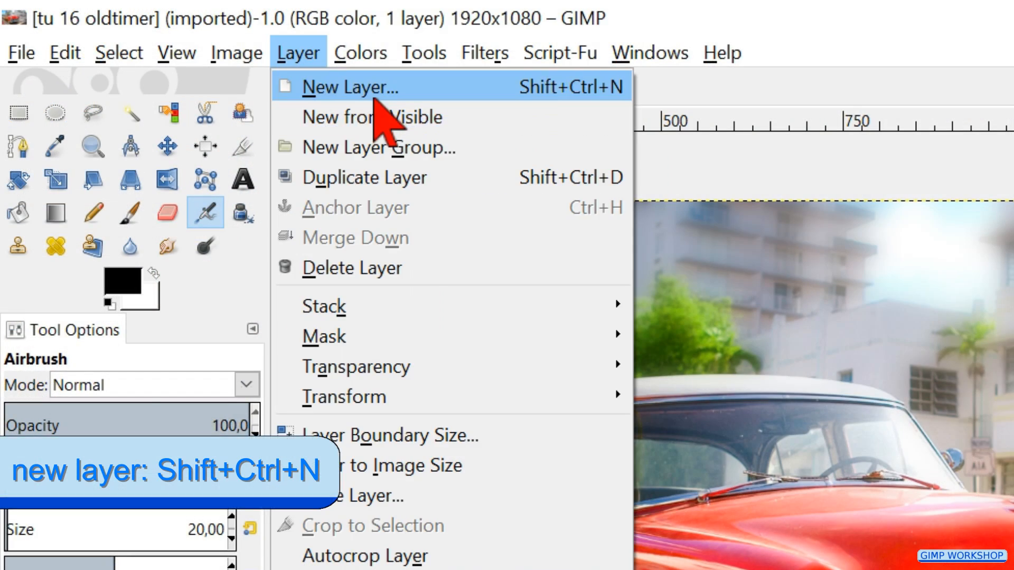
click(351, 87)
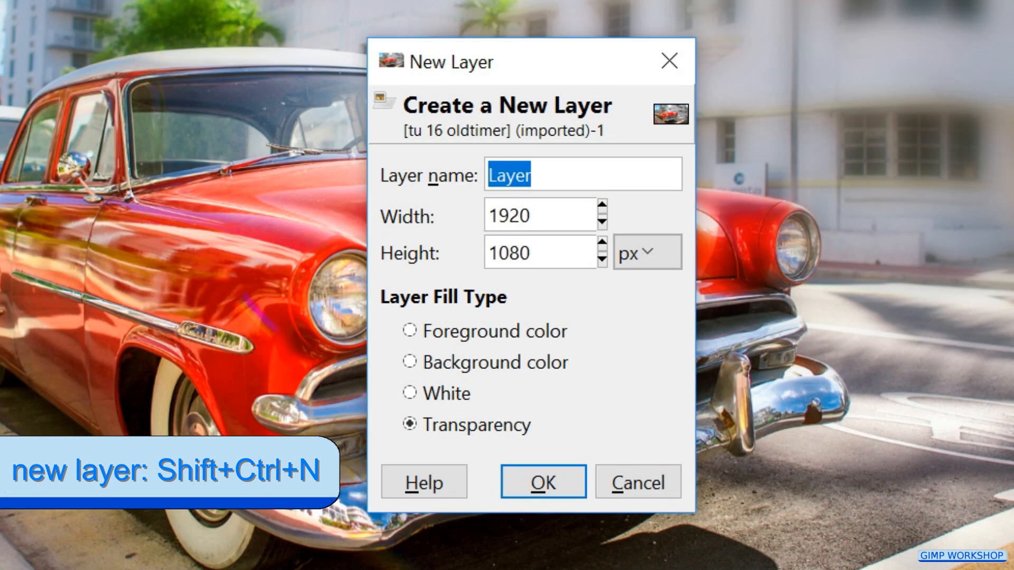
text(puzz)
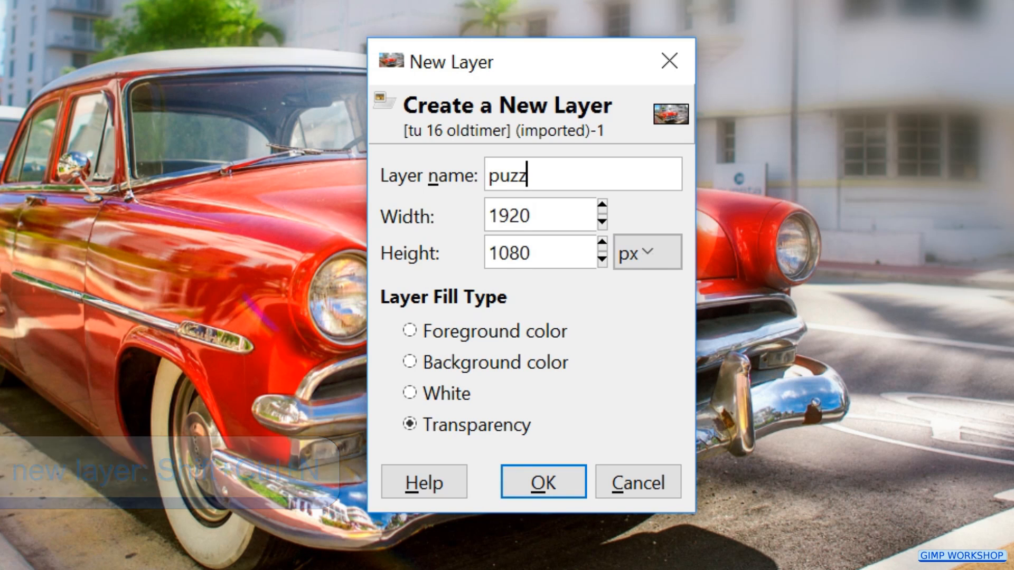
text(le)
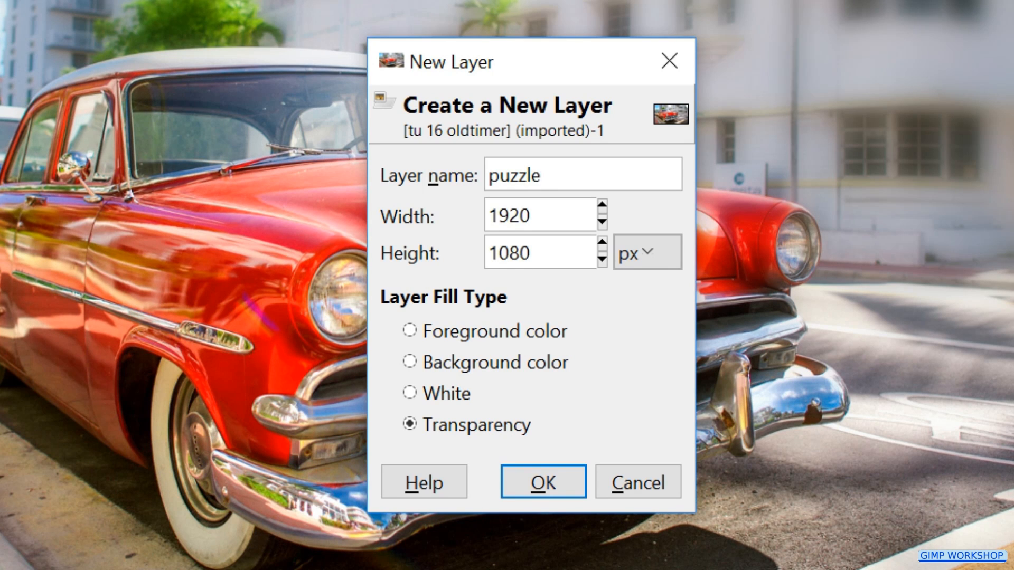
click(409, 394)
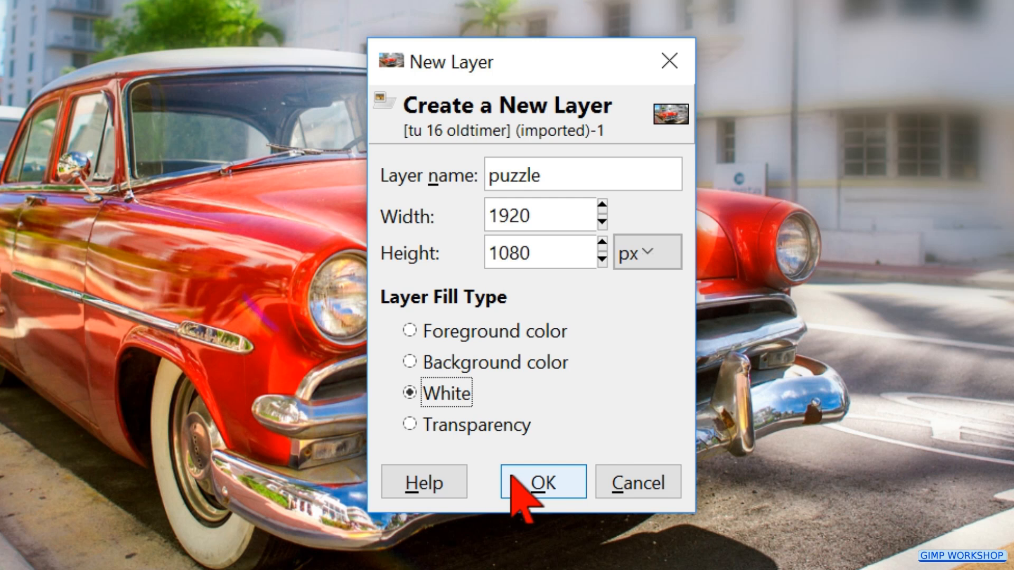
click(542, 481)
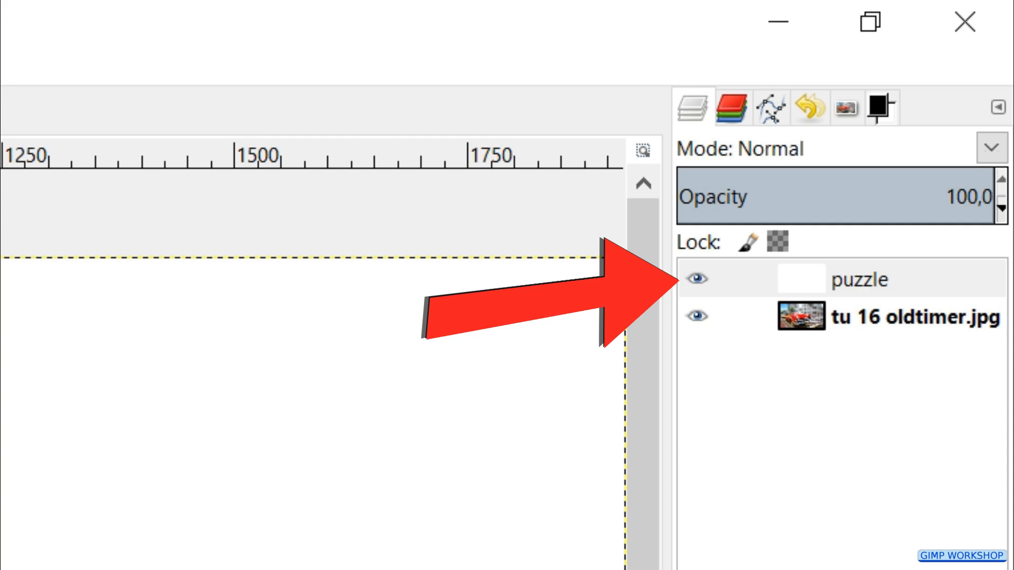
Render a curved Jigsaw pattern with 6 across, 4 down, bevel 10 and highlight 1.00.
click(243, 35)
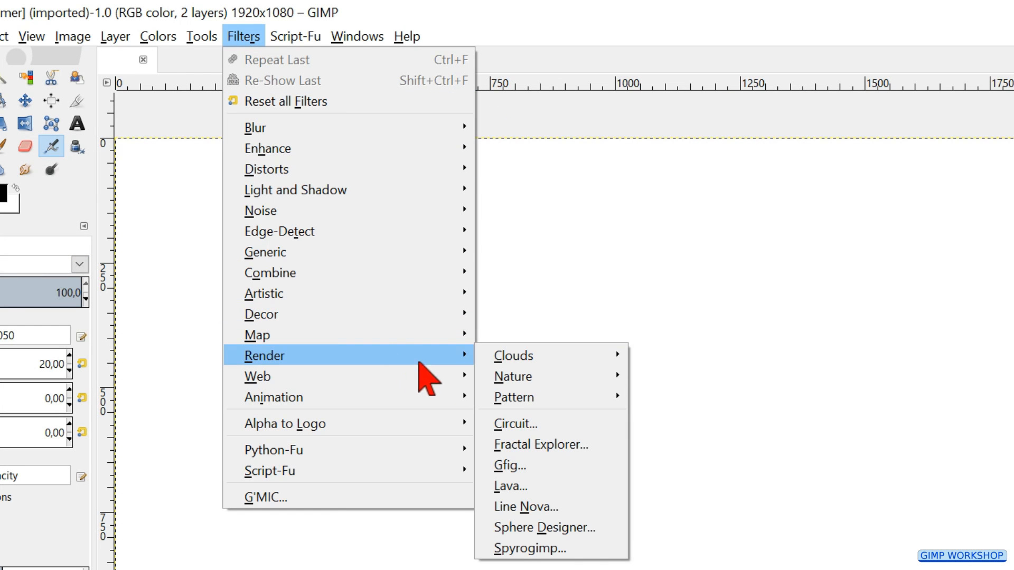
mouse_move(512, 397)
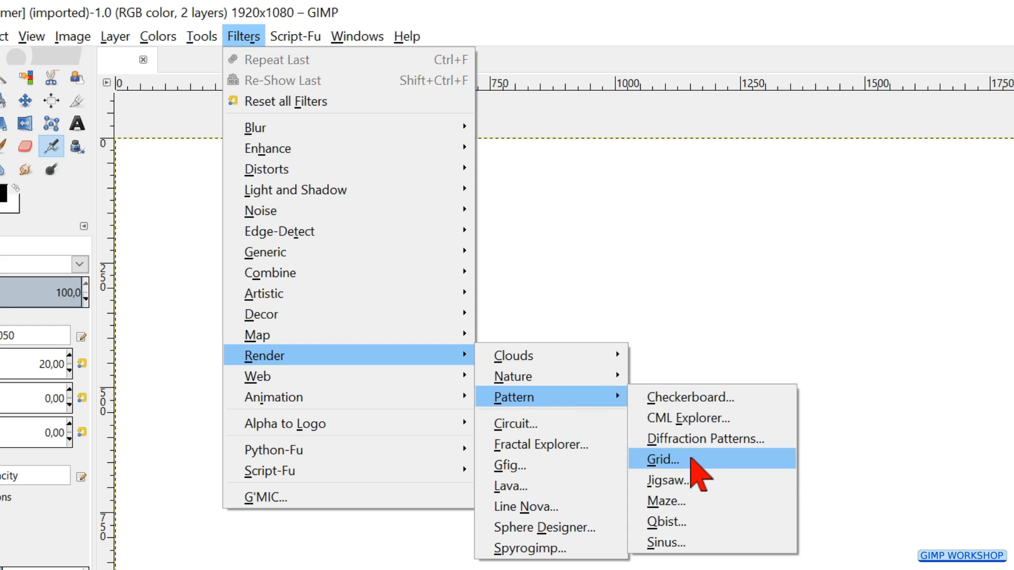
click(668, 480)
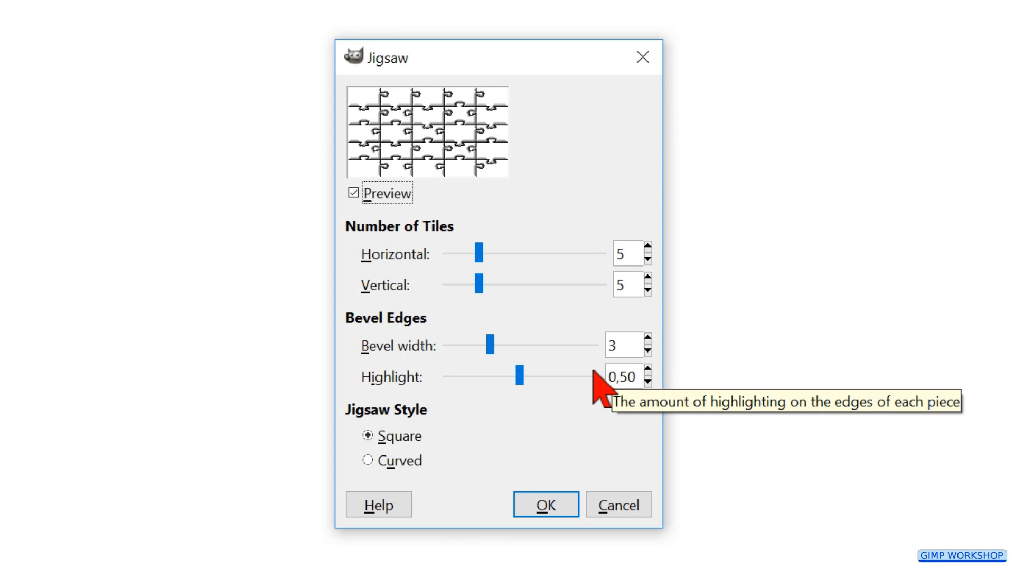
mouse_move(598, 346)
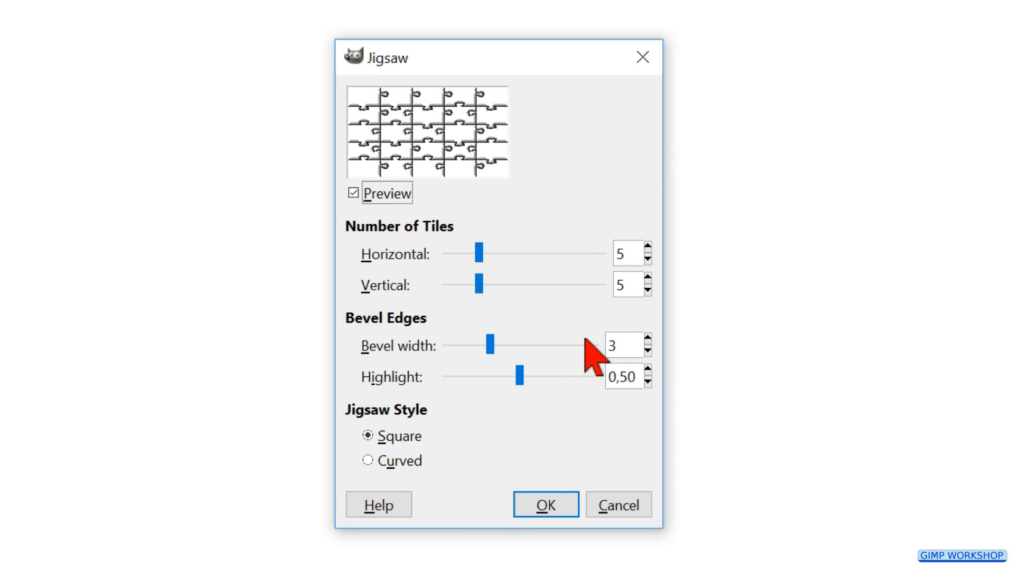
mouse_move(647, 259)
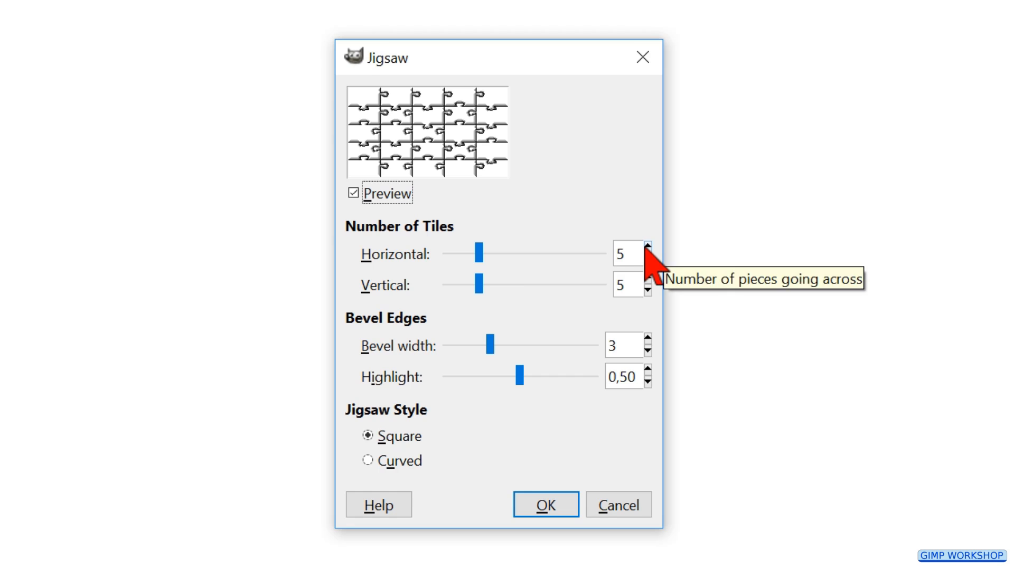
click(648, 248)
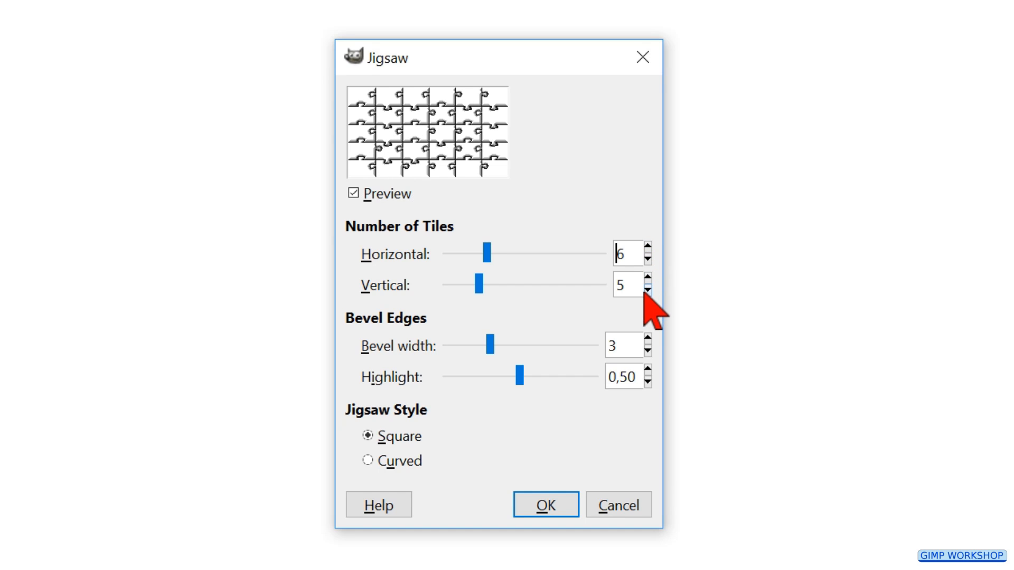
click(646, 290)
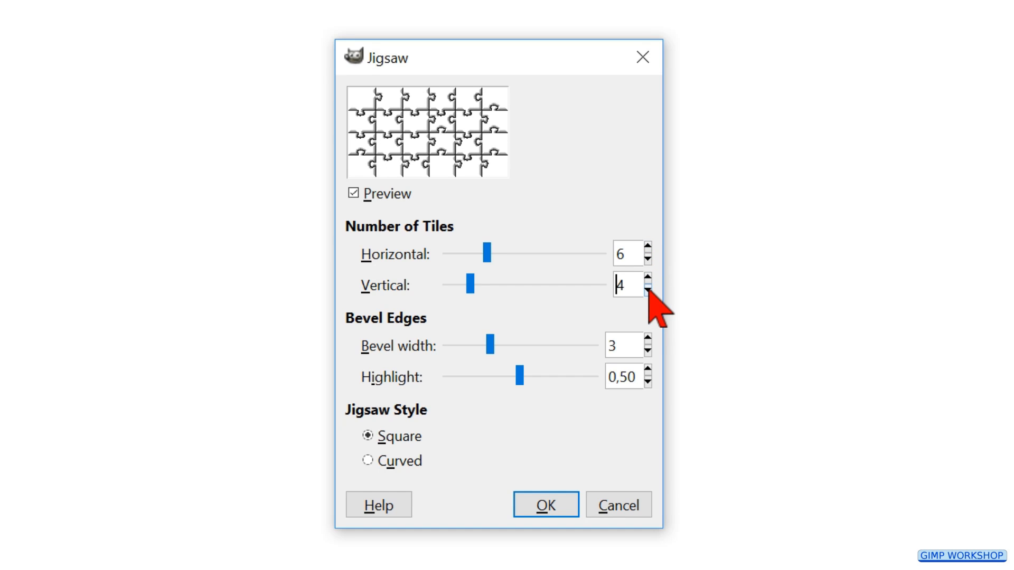
mouse_move(601, 362)
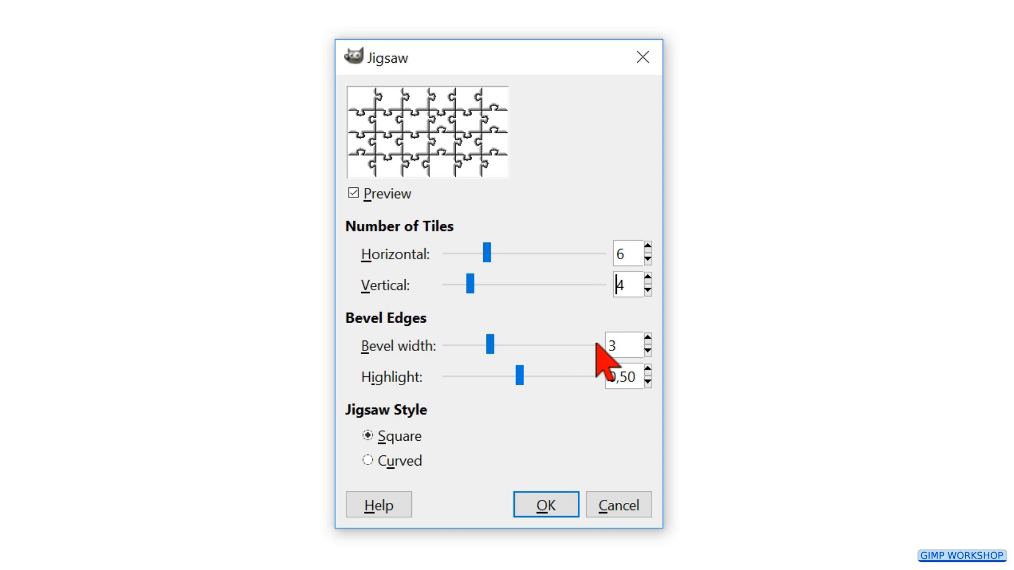
drag(489, 345, 593, 345)
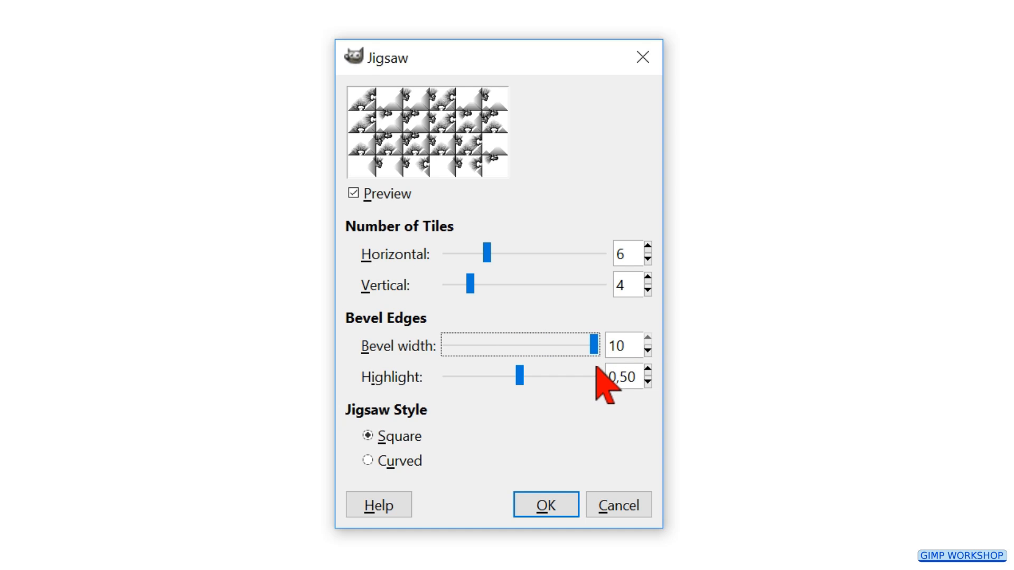
drag(520, 377, 595, 377)
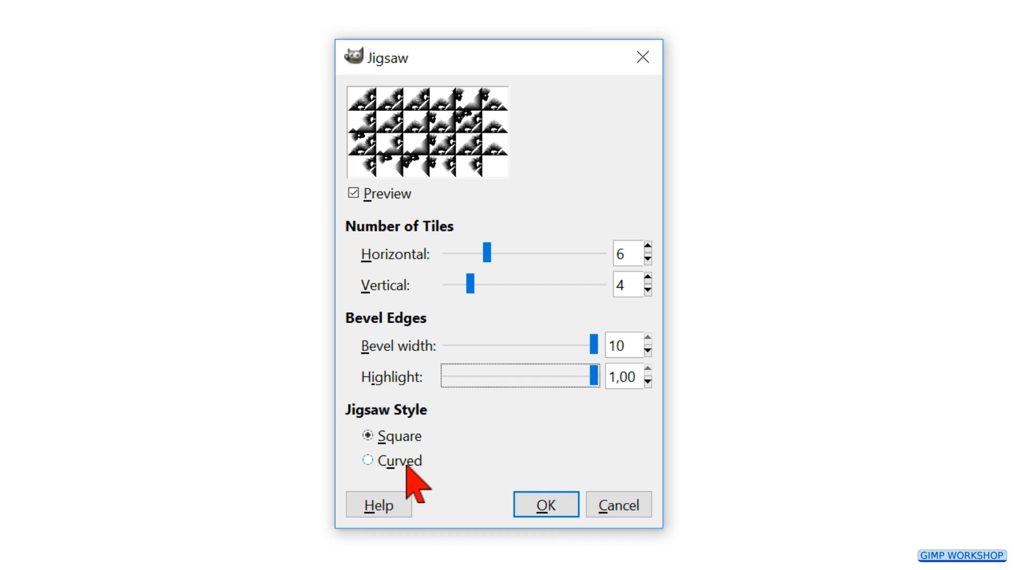
click(367, 461)
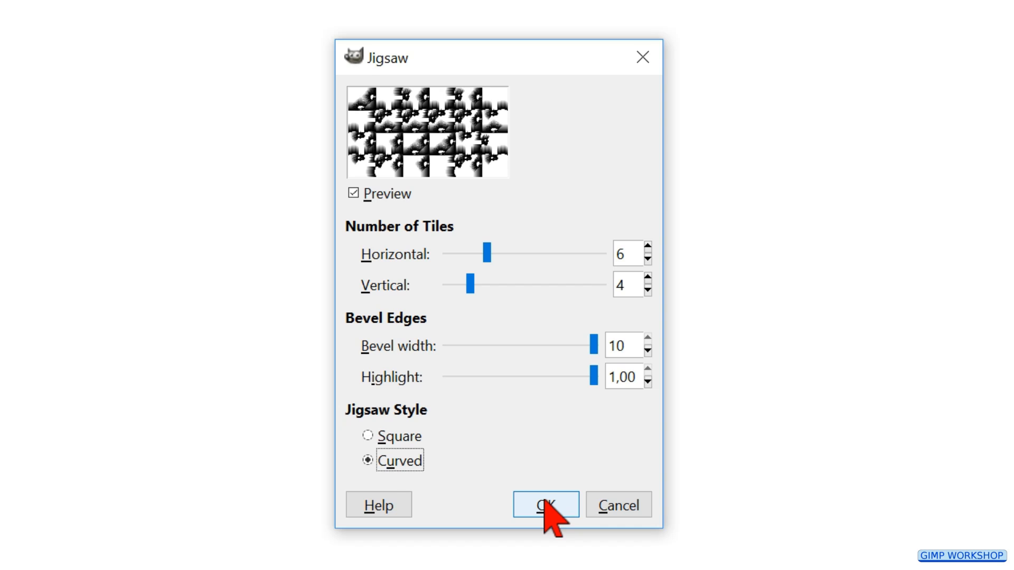
click(544, 505)
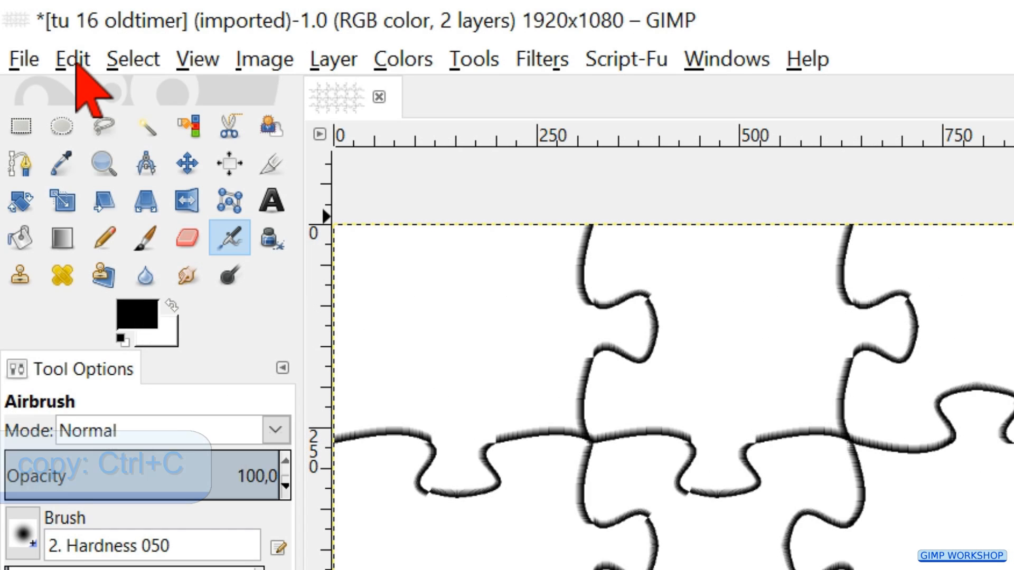
Copy the jigsaw pattern to the clipboard and select the car photo layer.
click(72, 58)
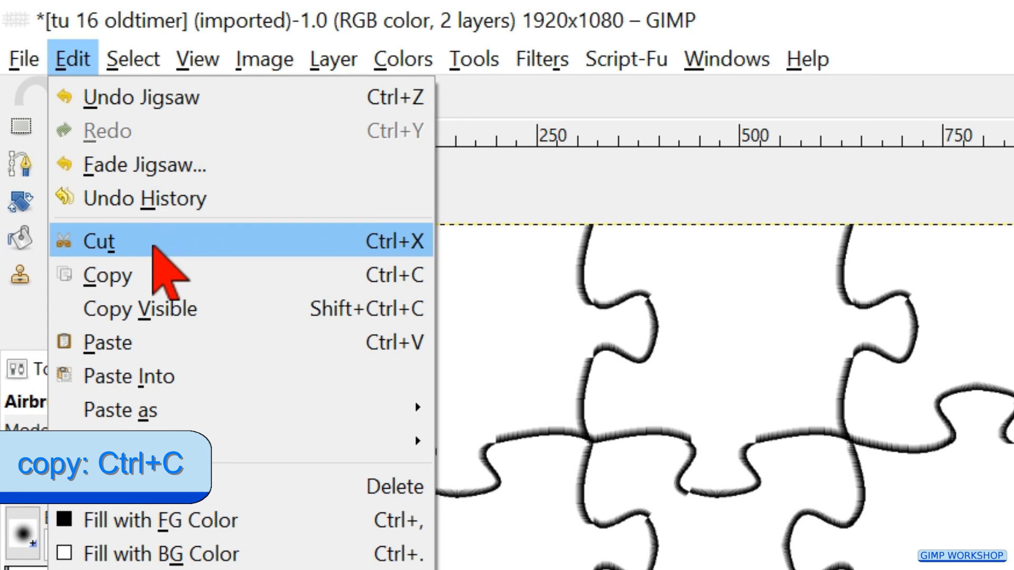
click(108, 274)
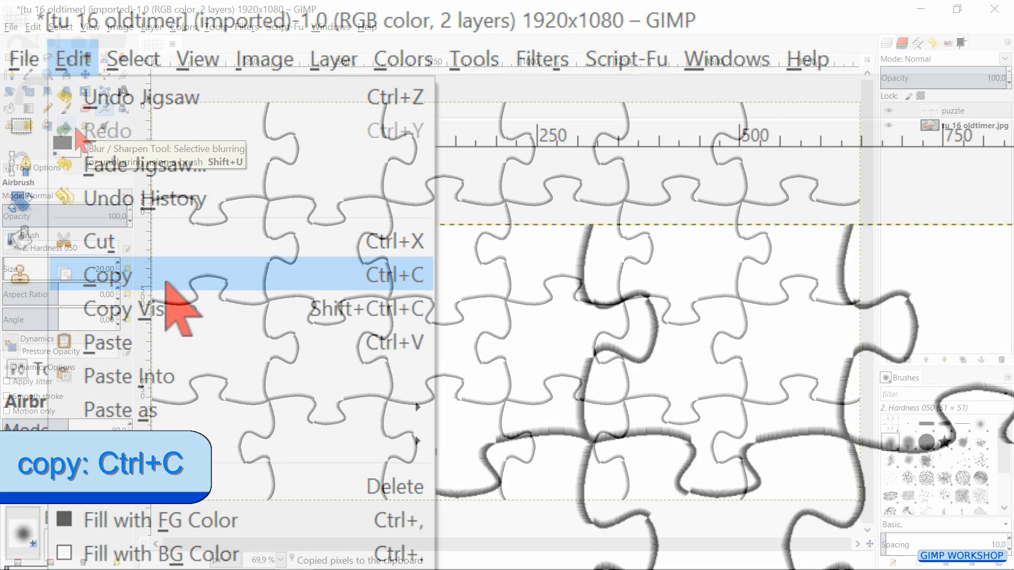
click(109, 274)
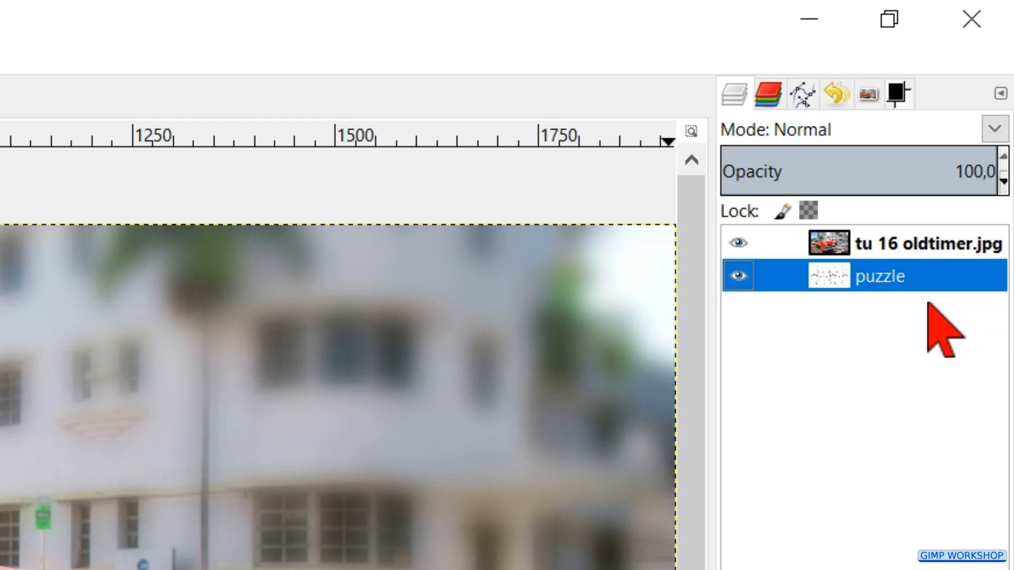
click(928, 244)
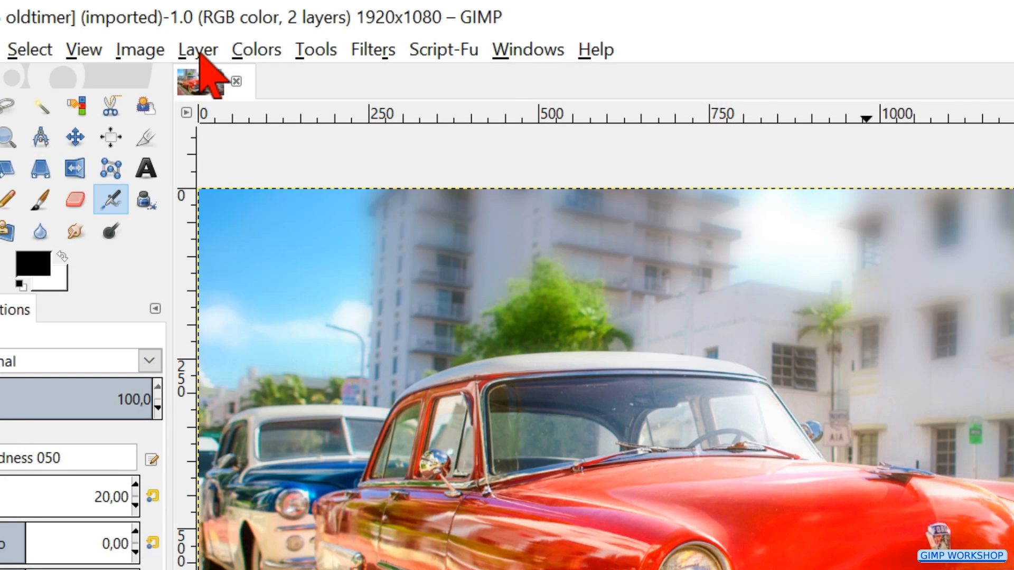
click(197, 49)
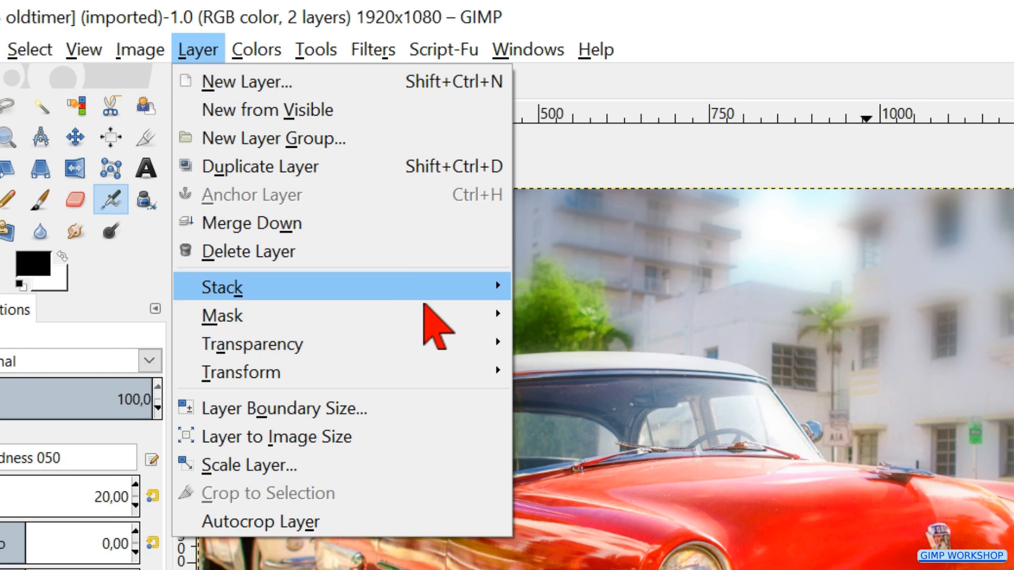
mouse_move(221, 315)
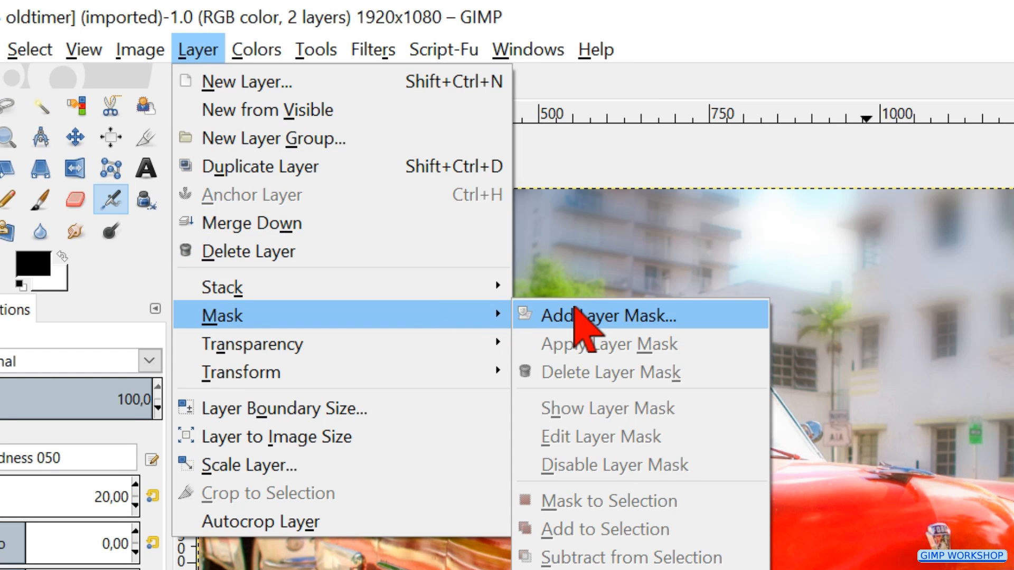
Add a white full-opacity mask to the photo layer and anchor the pasted puzzle outline into it.
click(608, 316)
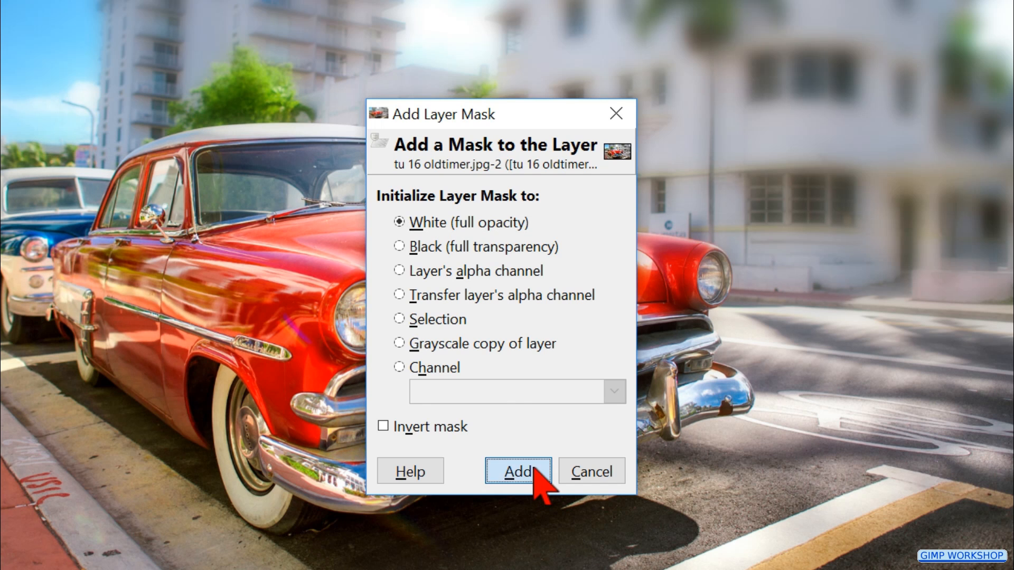
click(518, 471)
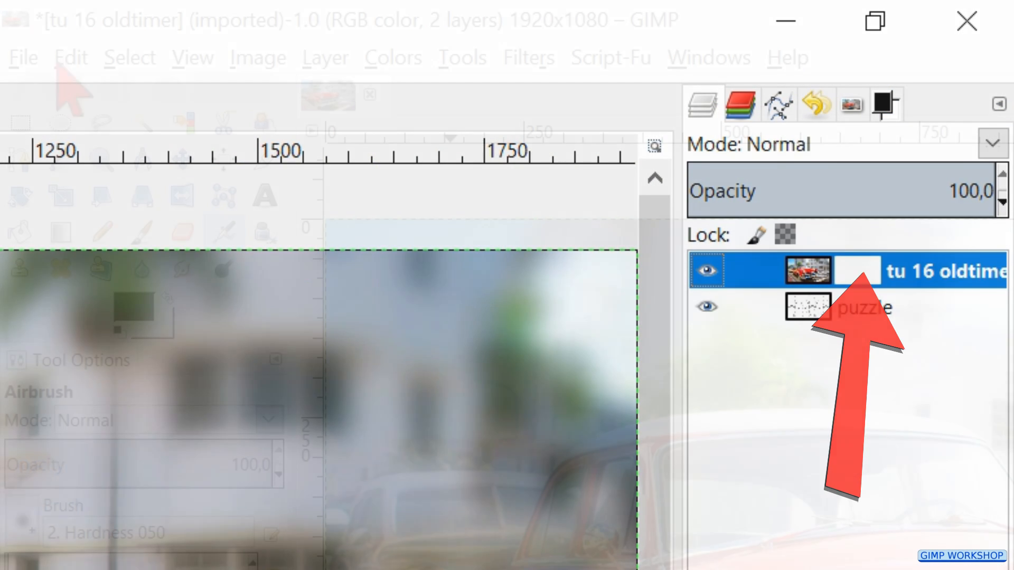
click(70, 57)
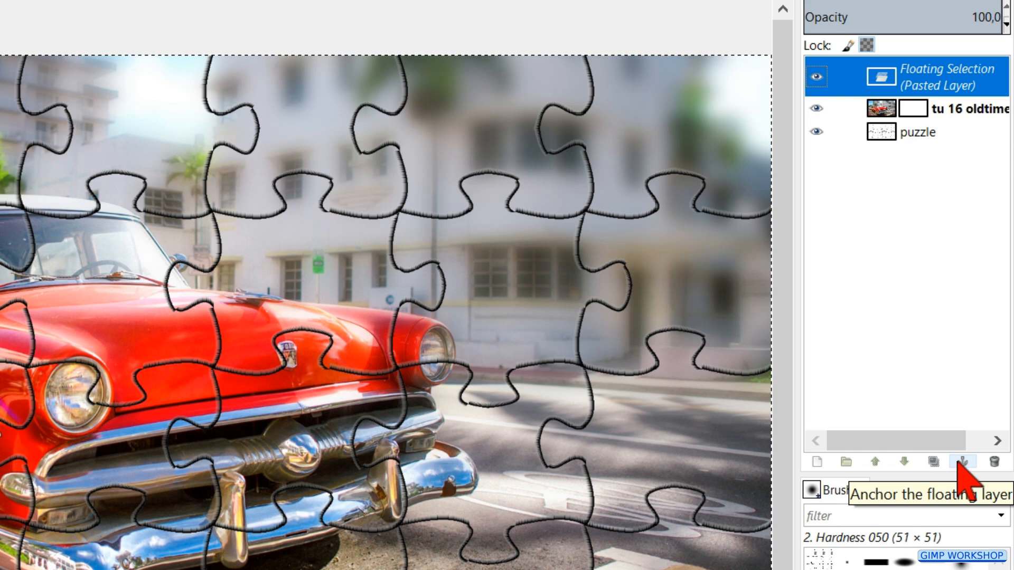
click(962, 461)
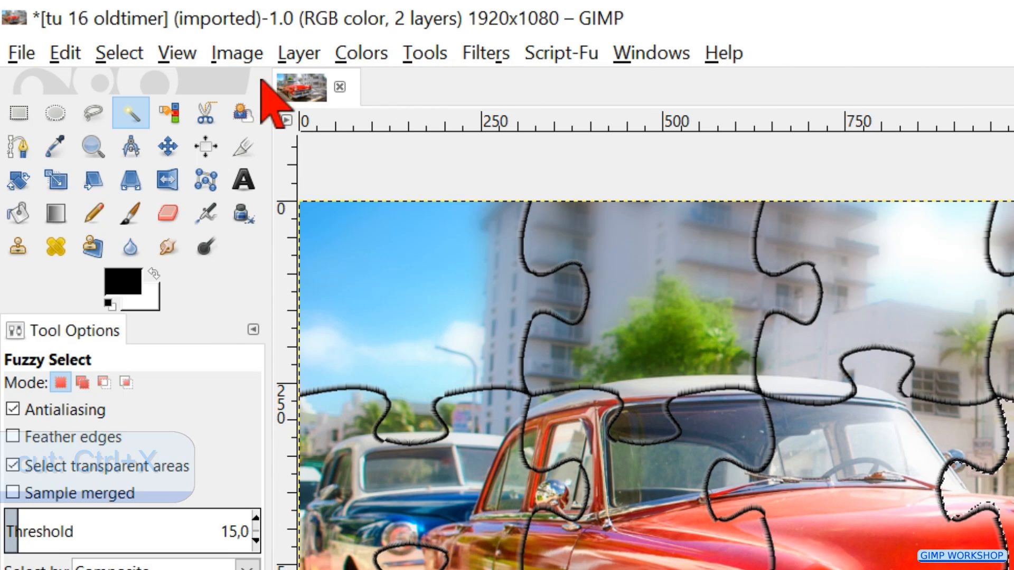
Cut one puzzle piece from the photo and paste it back as a floating selection.
click(63, 53)
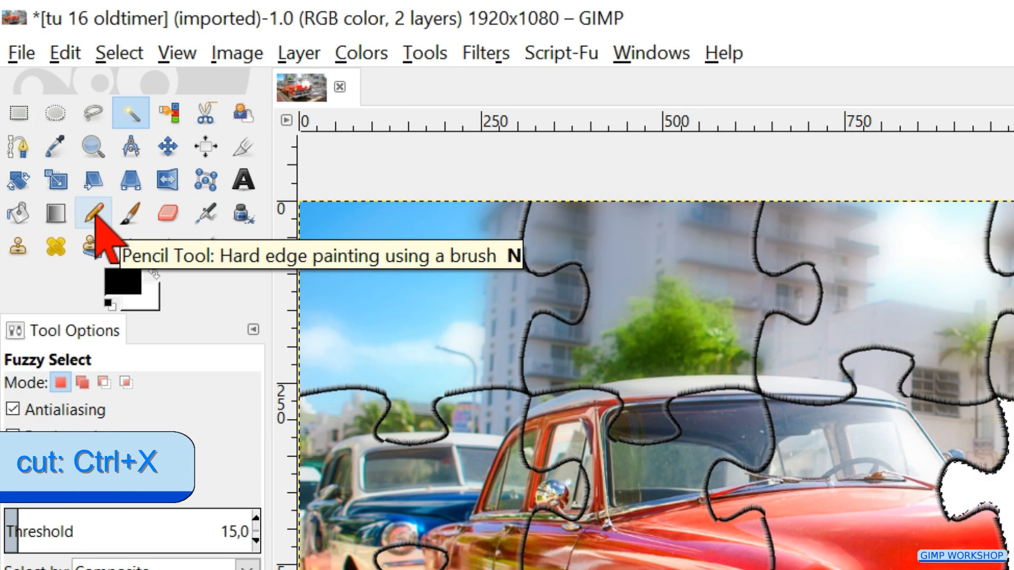
click(63, 52)
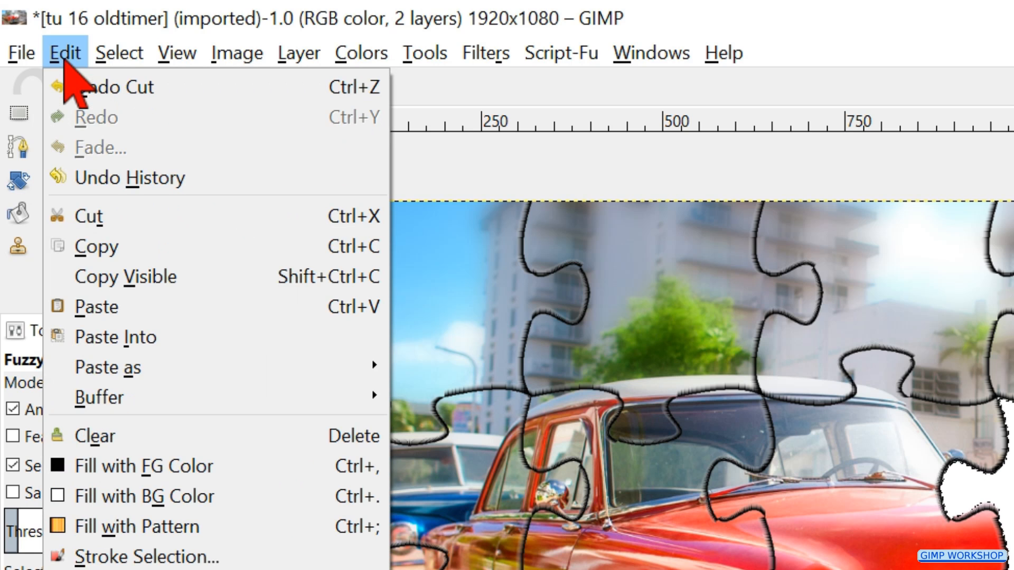
mouse_move(96, 306)
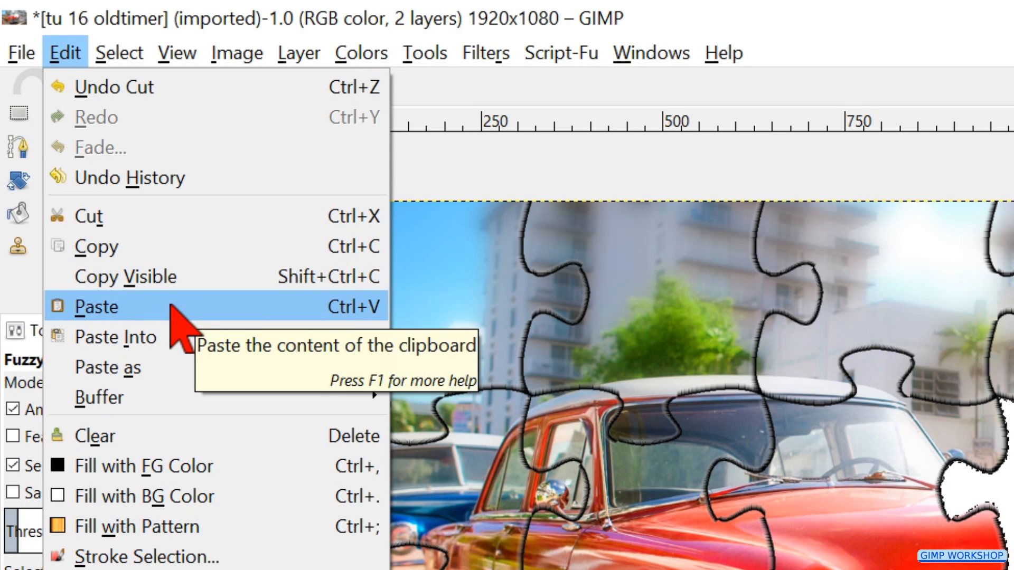
click(95, 306)
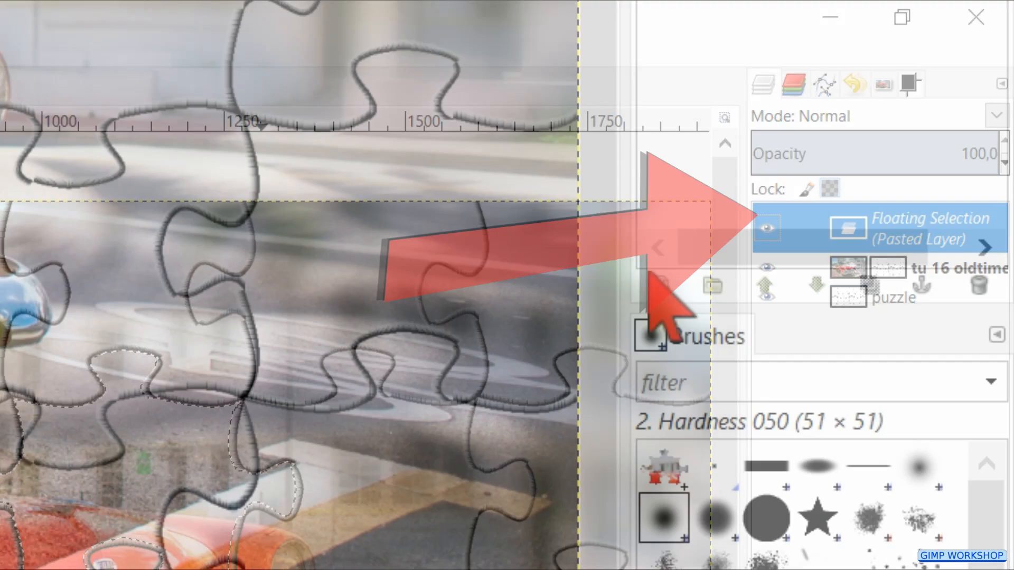
mouse_move(657, 285)
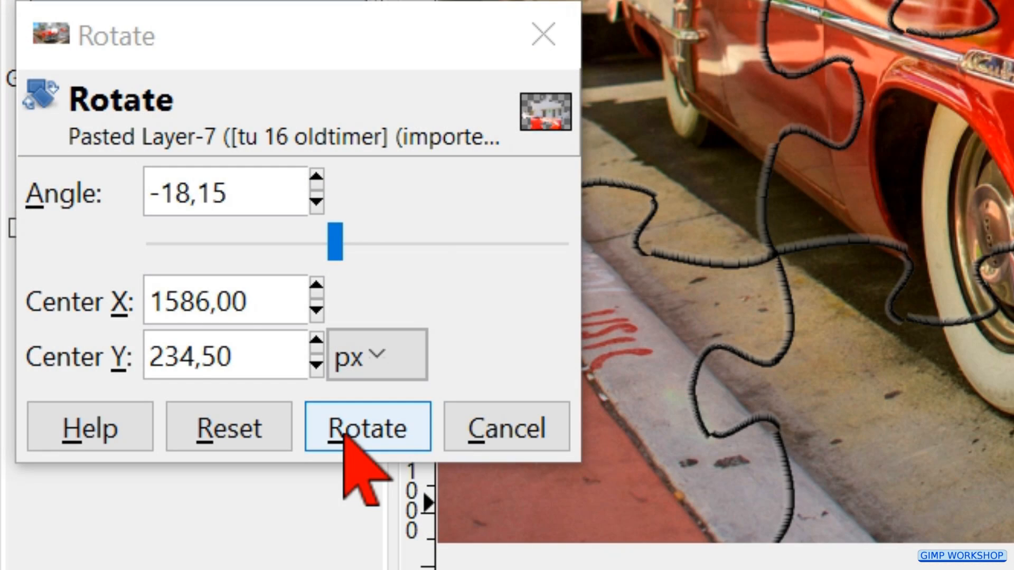
Rotate the cut piece by -18.15 degrees.
click(366, 426)
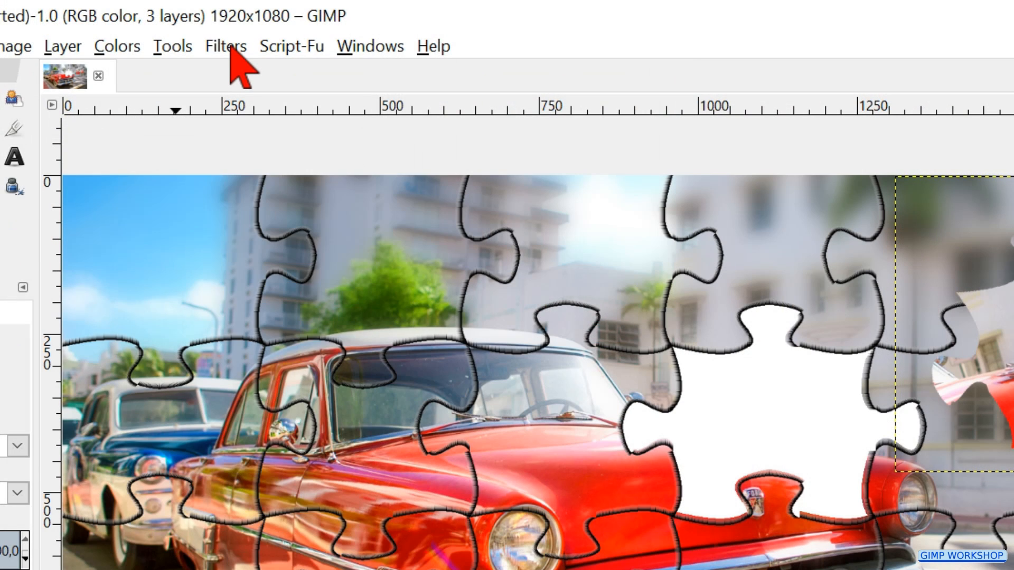
Add a Drop Shadow with offset X and Y 12, blur radius 10 and opacity 70.
click(225, 46)
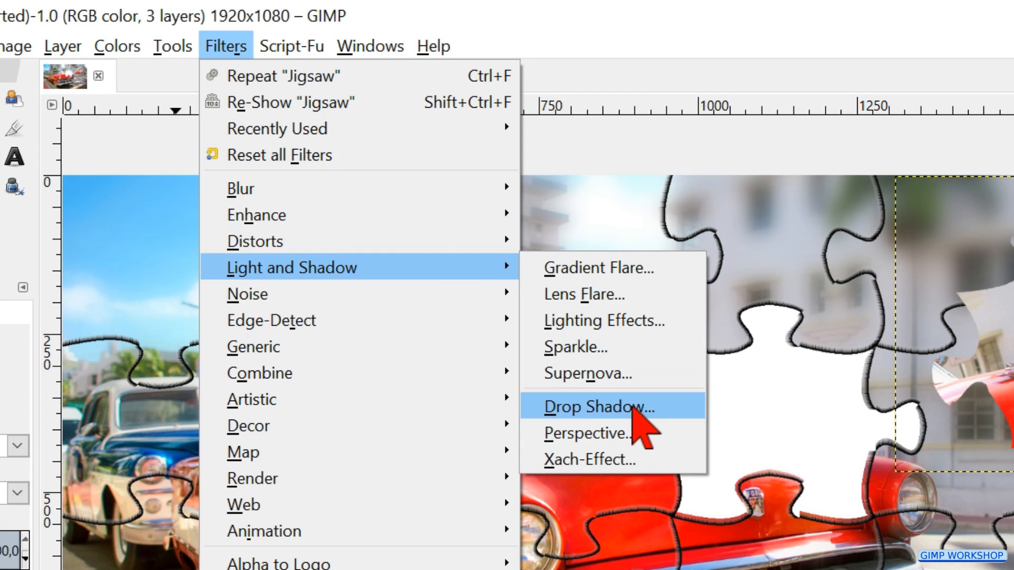
click(598, 407)
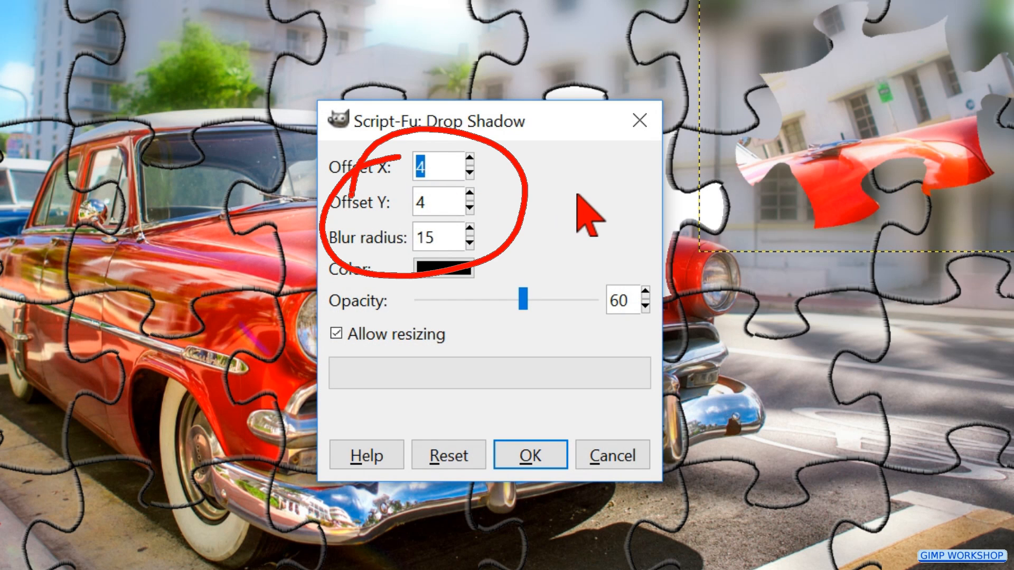
text(12)
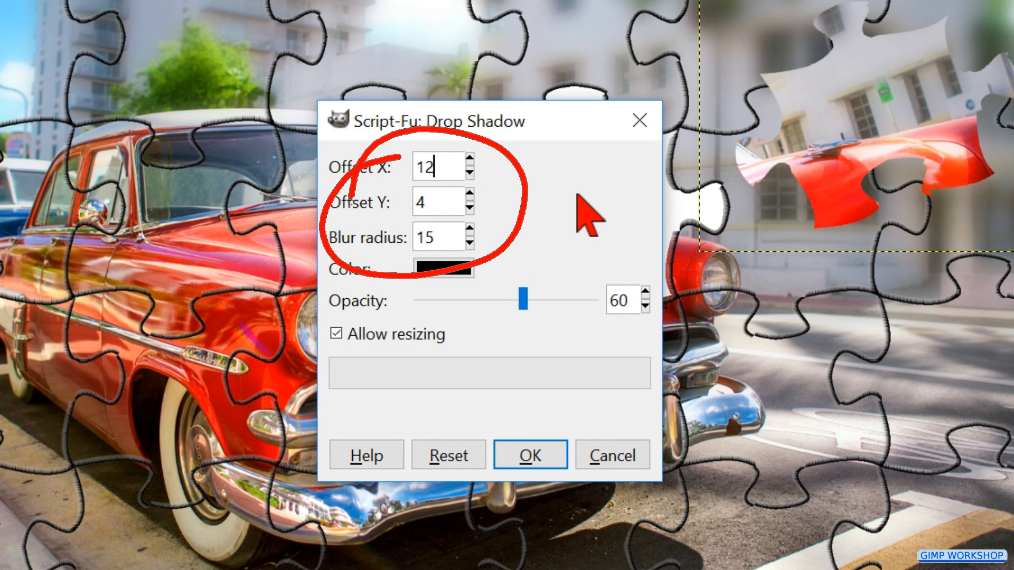
text(12)
click(439, 237)
text(1)
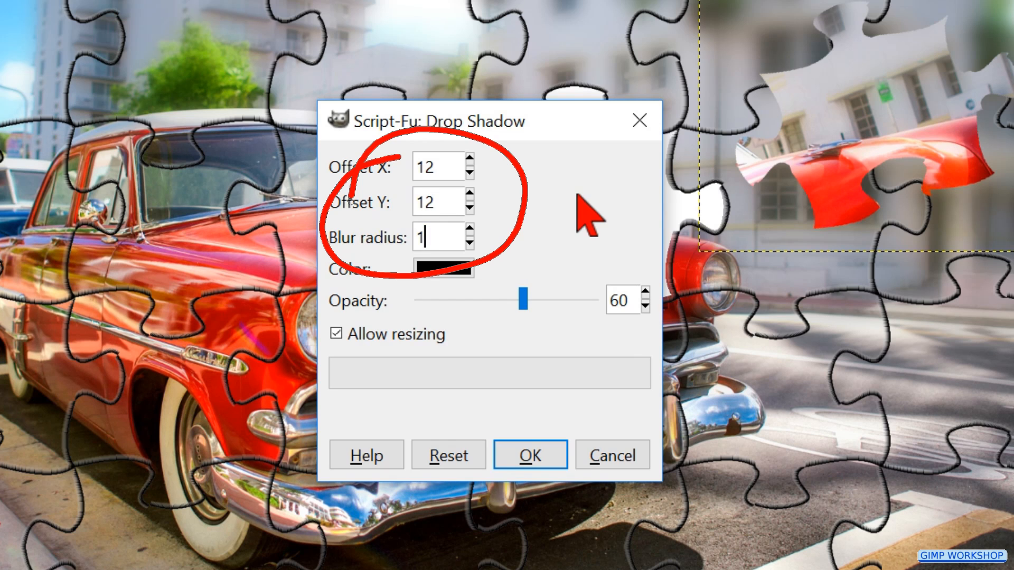
text(0)
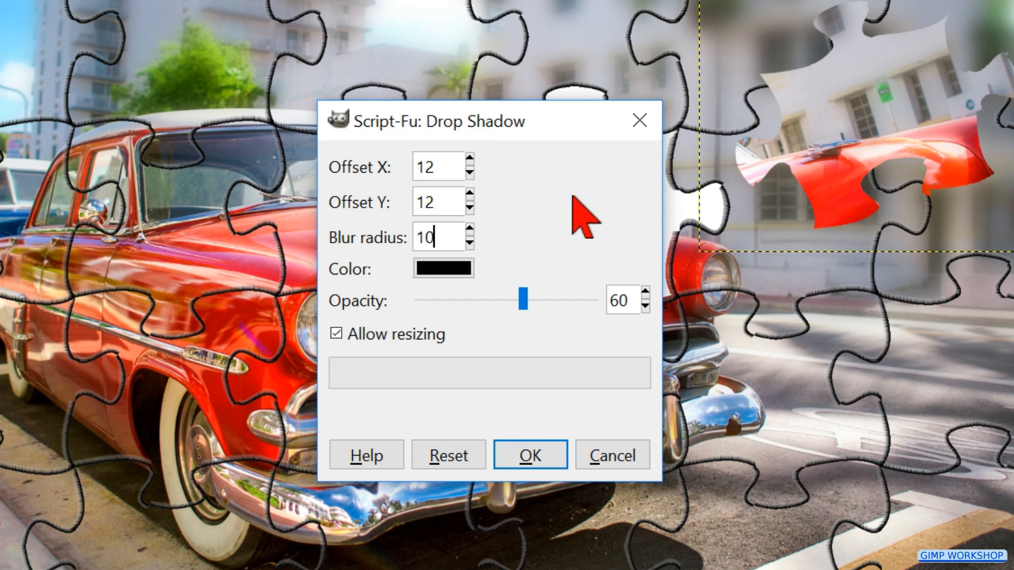
drag(524, 299, 544, 300)
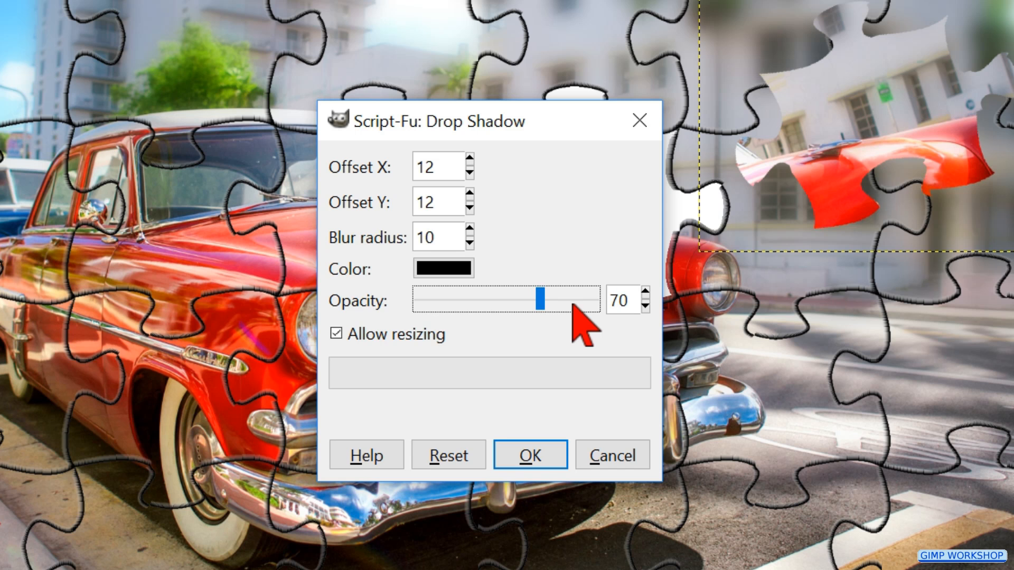
mouse_move(531, 454)
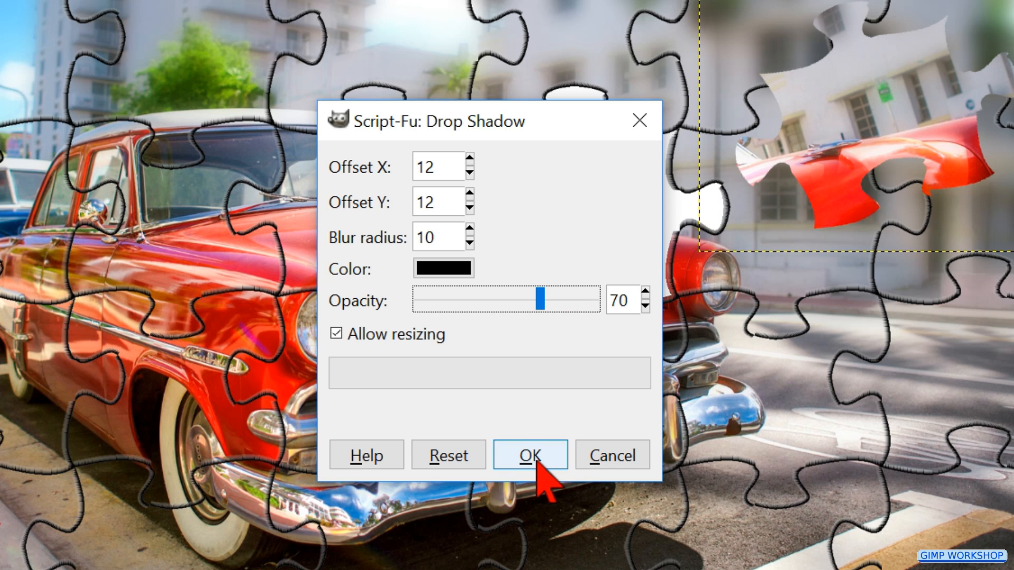
click(530, 455)
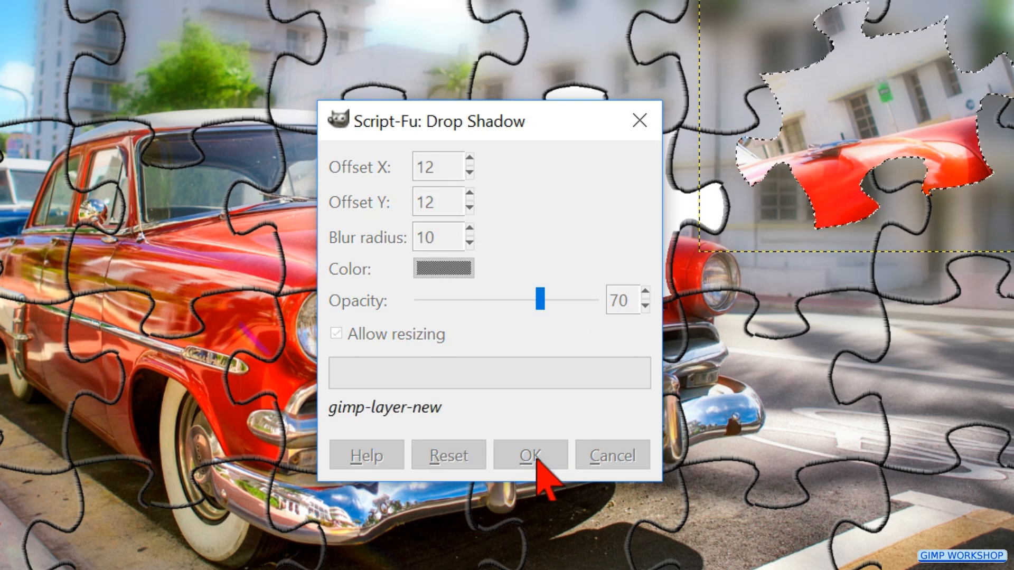
click(530, 455)
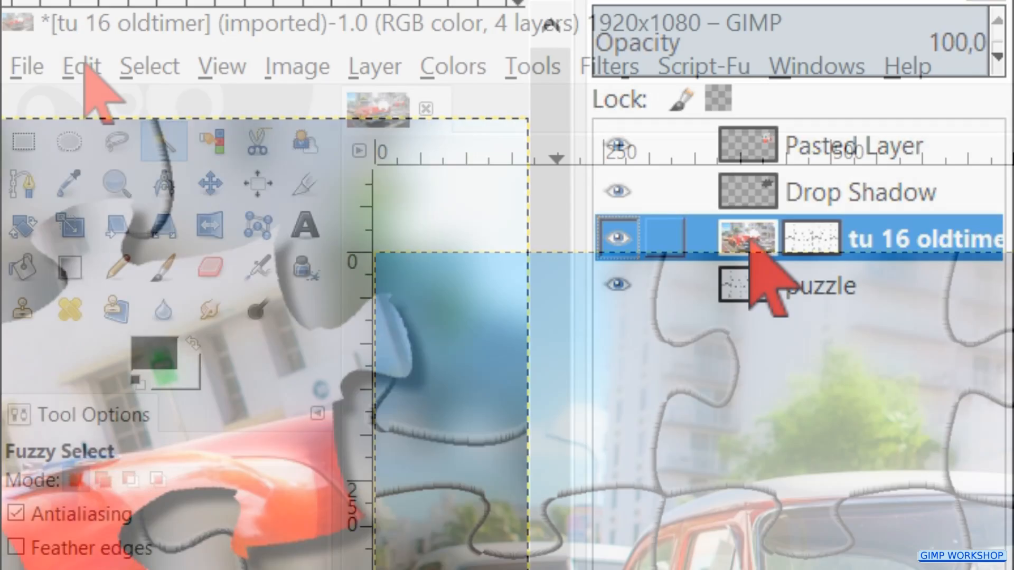
Cut the second puzzle piece out of the car photo.
click(80, 65)
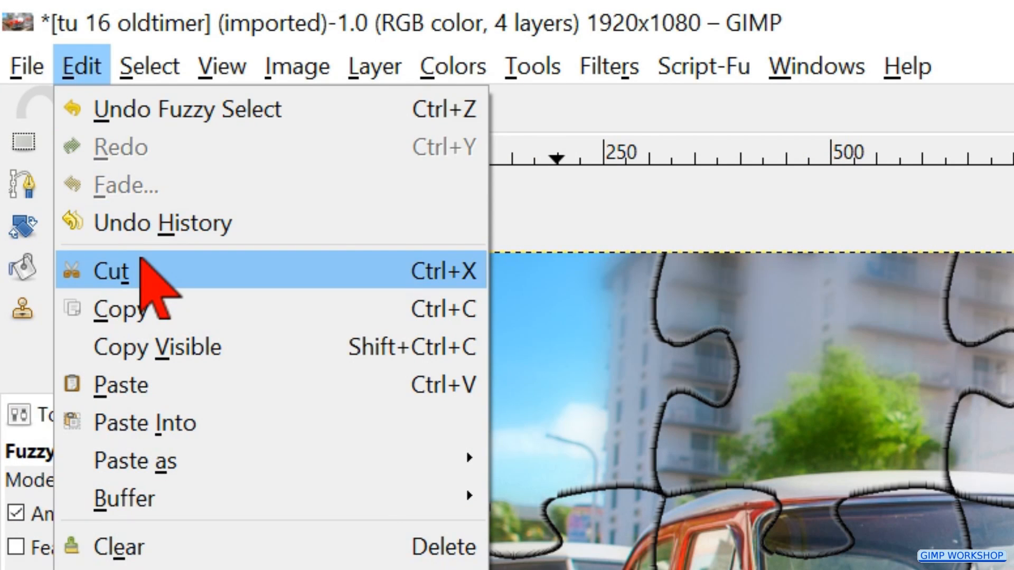
click(111, 271)
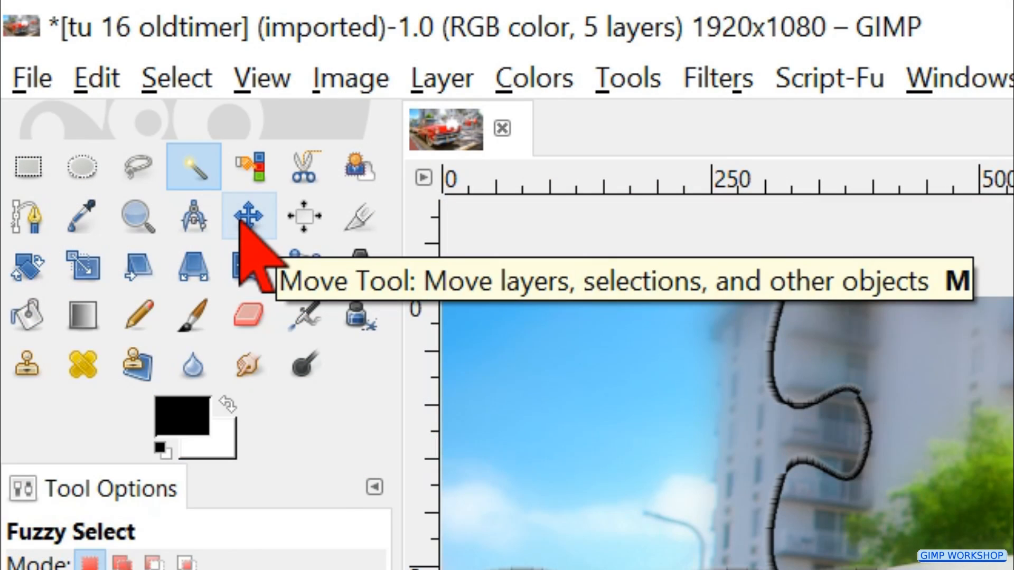
Move the second piece and rotate it by 21.45 degrees.
click(251, 216)
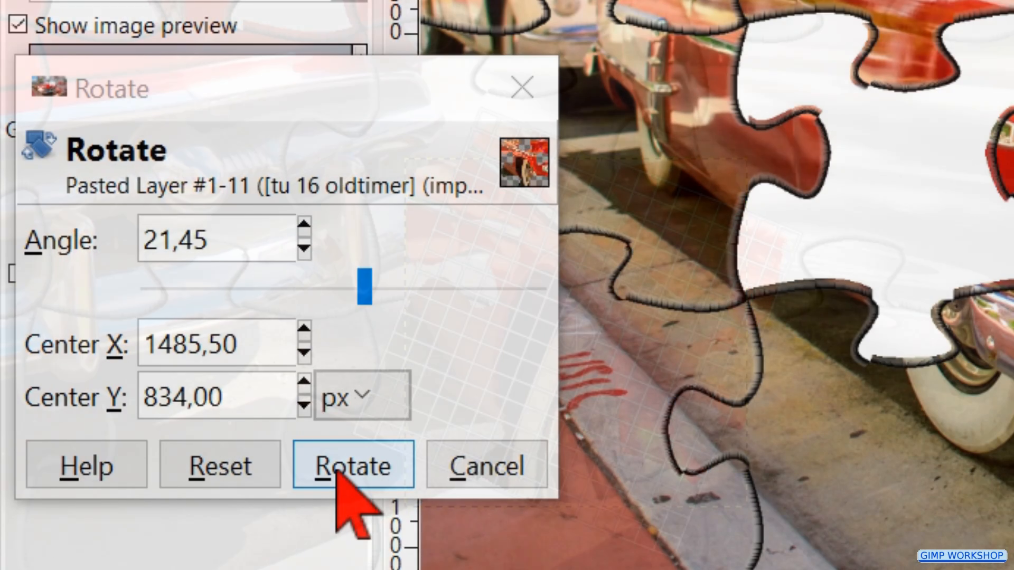
click(352, 465)
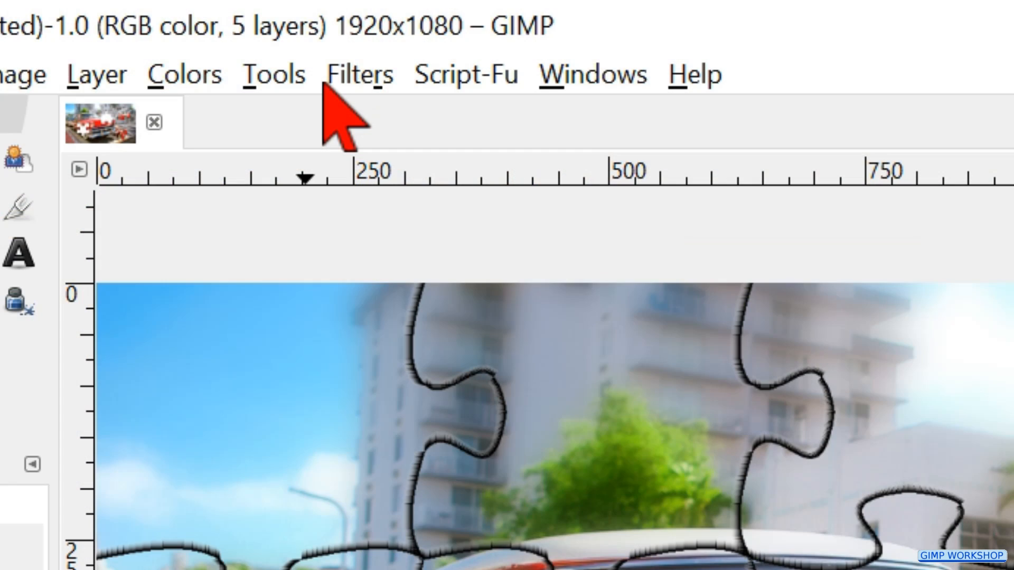
click(360, 73)
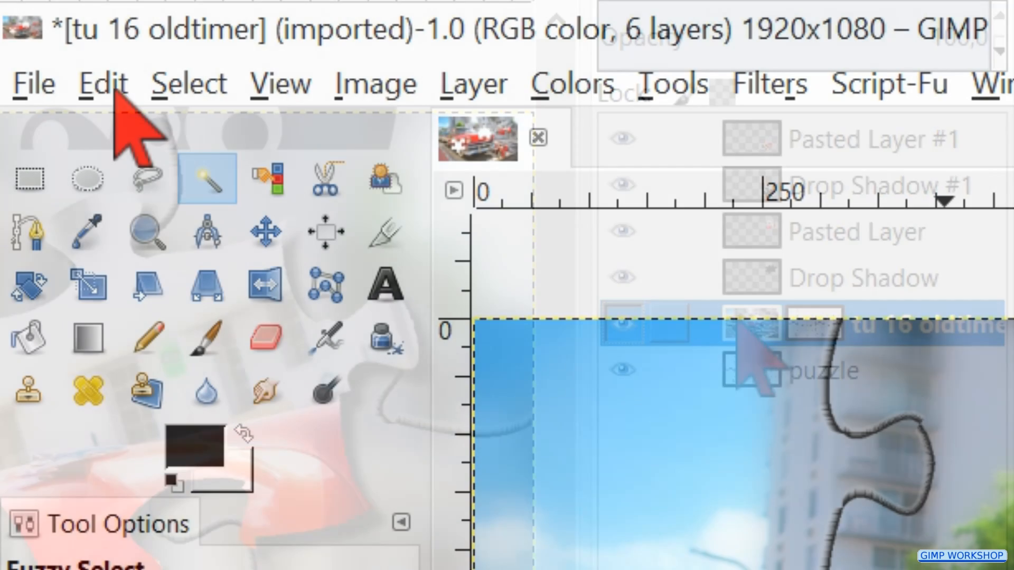
Cut a third puzzle piece from the oldtimer photo and start pasting it back.
click(101, 83)
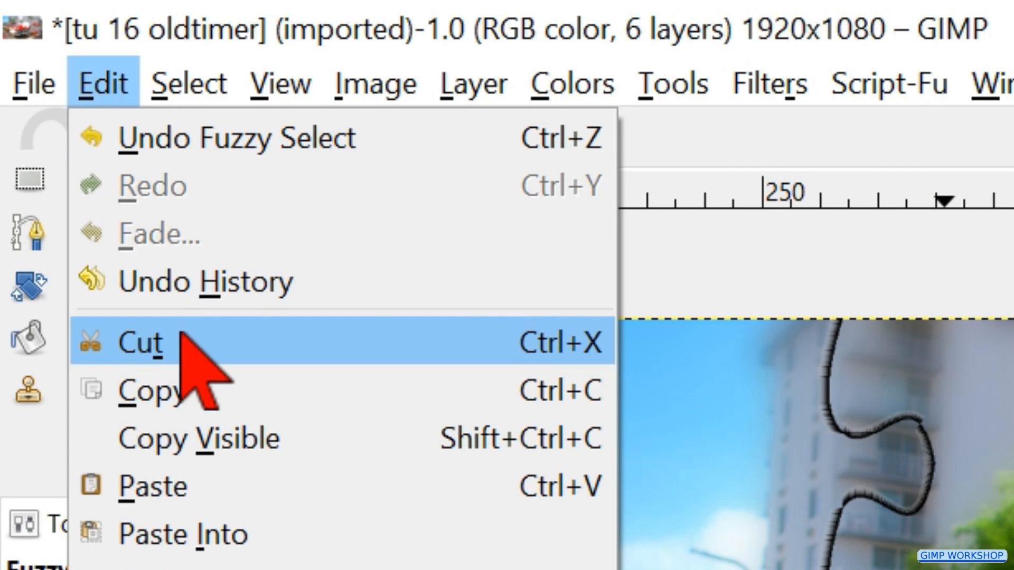
click(101, 83)
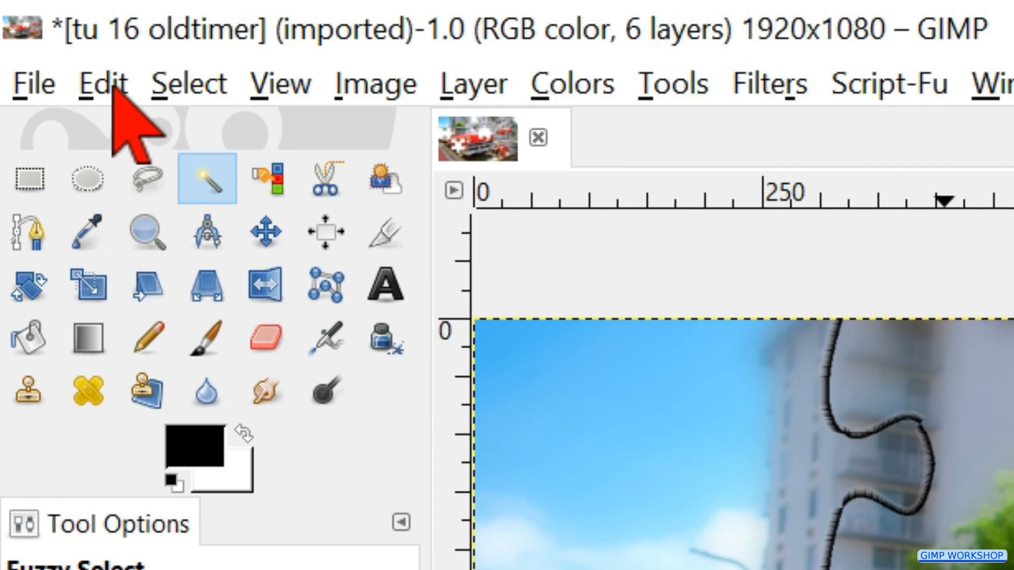
click(101, 83)
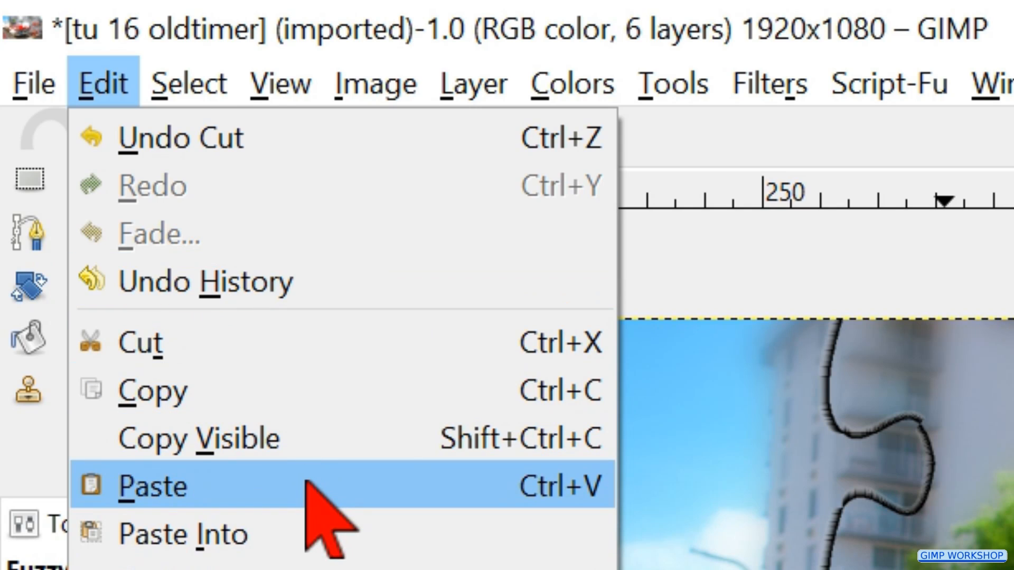
Make the pasted piece its own layer at top-left, rotated by -13.06 degrees.
click(150, 486)
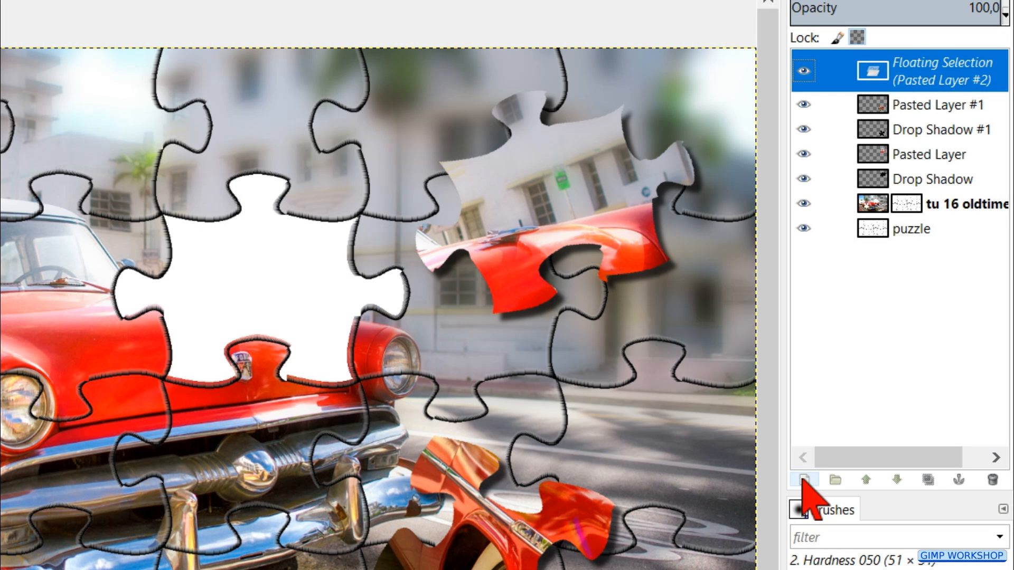
mouse_move(804, 479)
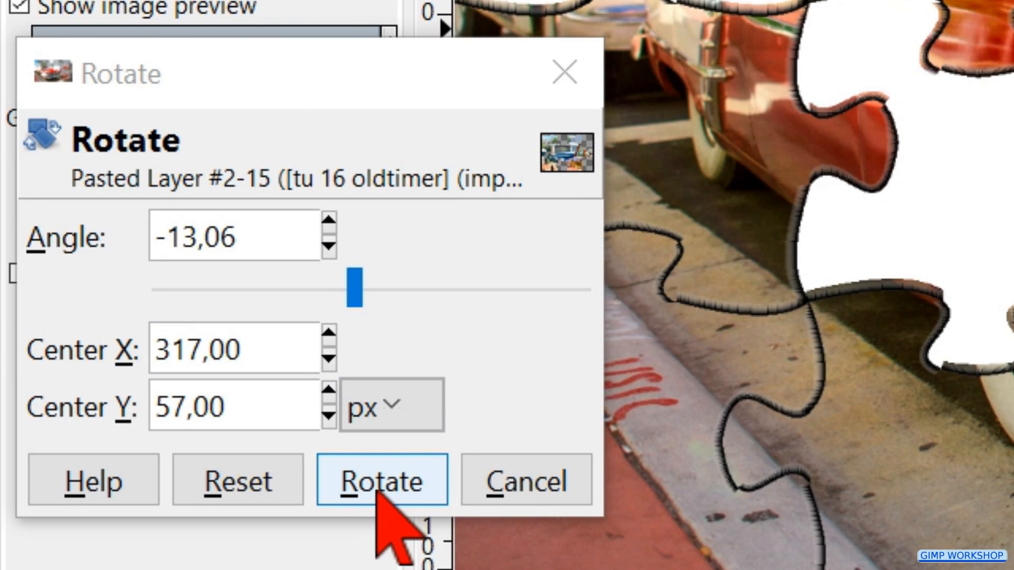
click(381, 481)
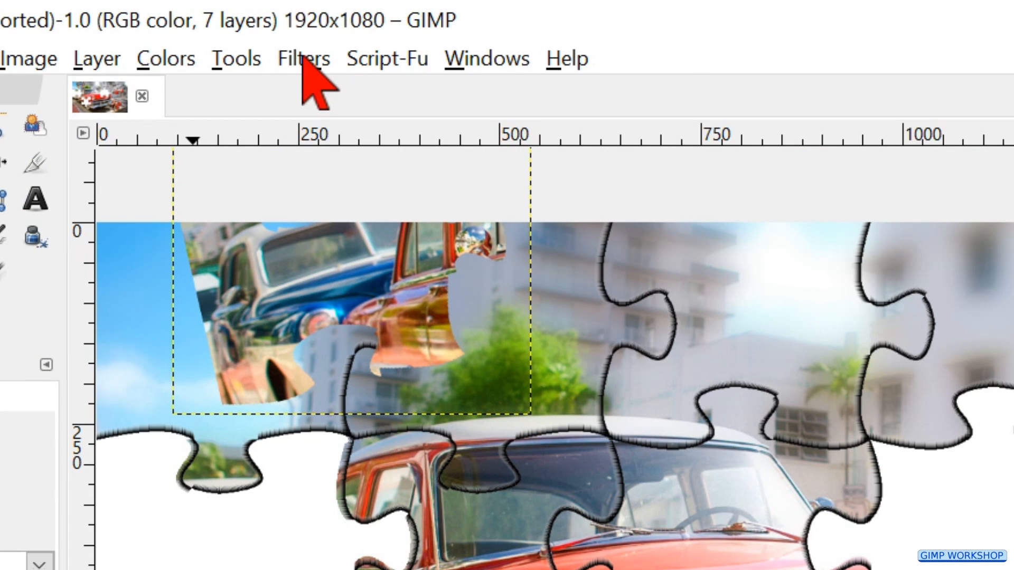
Repeat the drop shadow on the tilted piece and pick Fuzzy Select in Add mode.
click(302, 57)
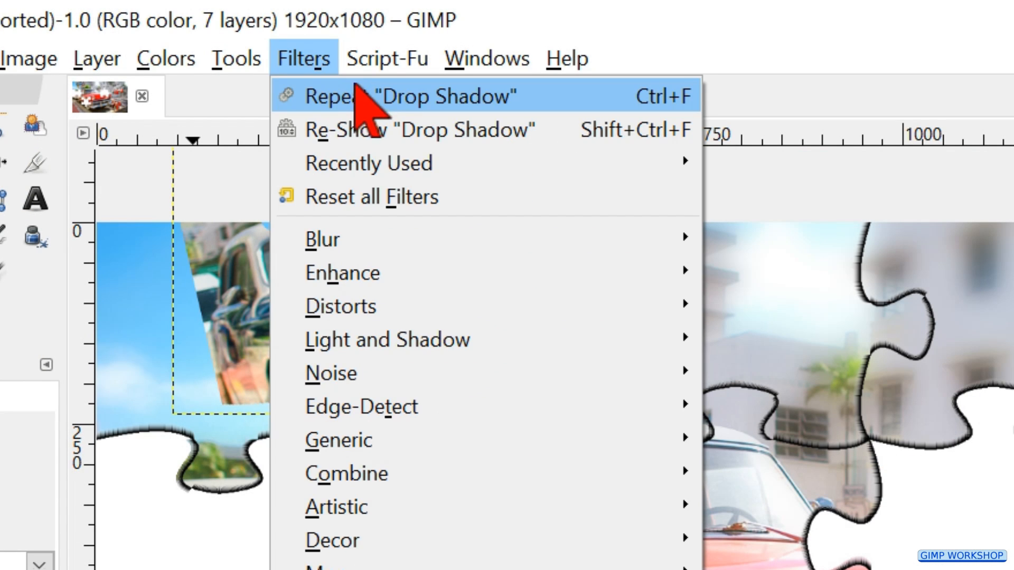
click(420, 96)
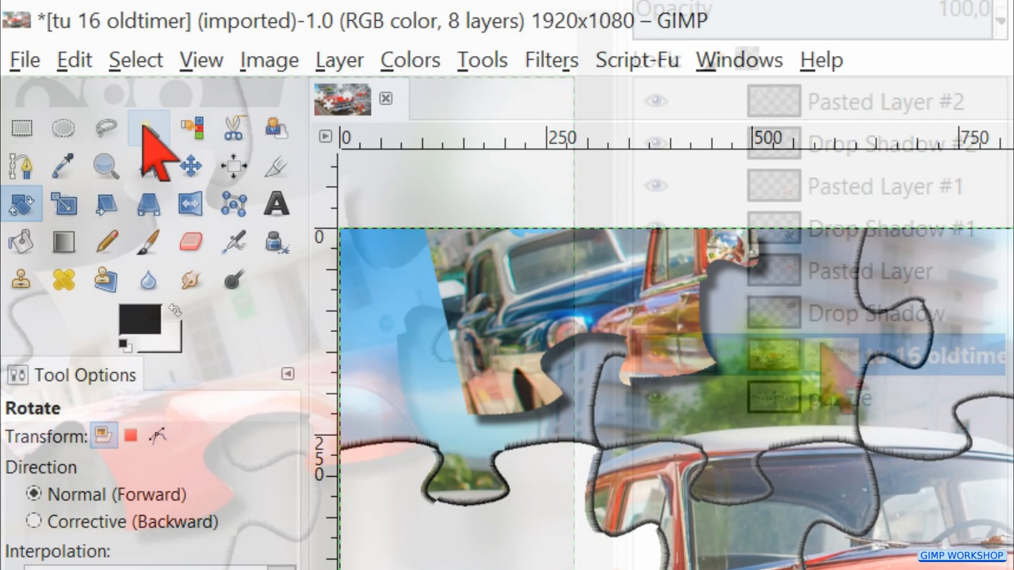
click(147, 128)
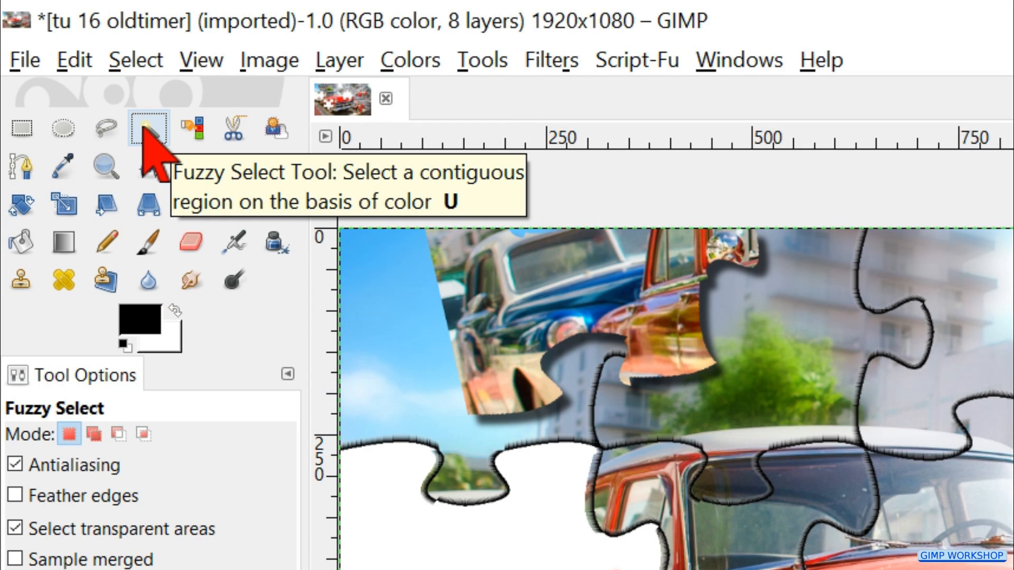
click(147, 127)
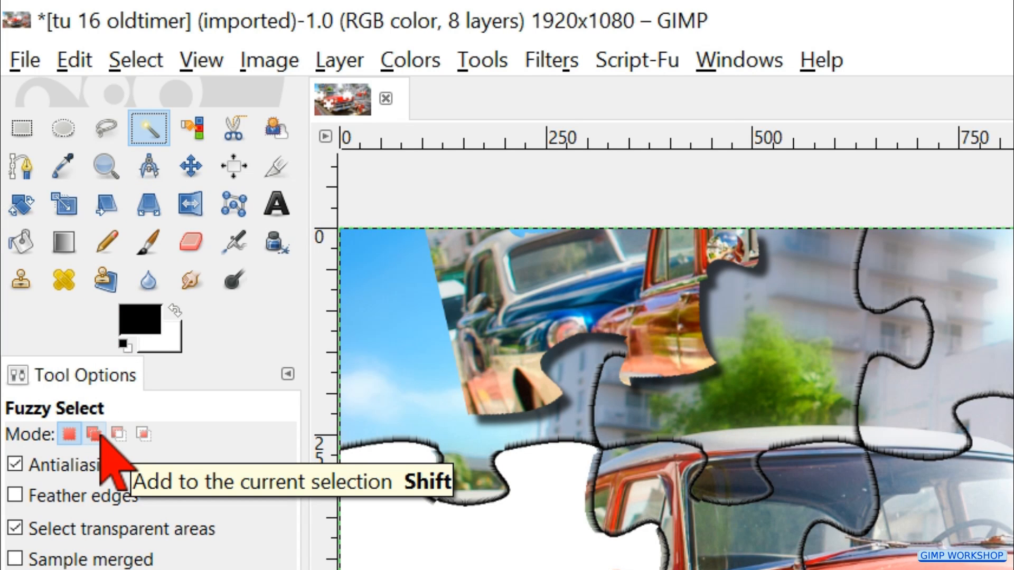
click(109, 48)
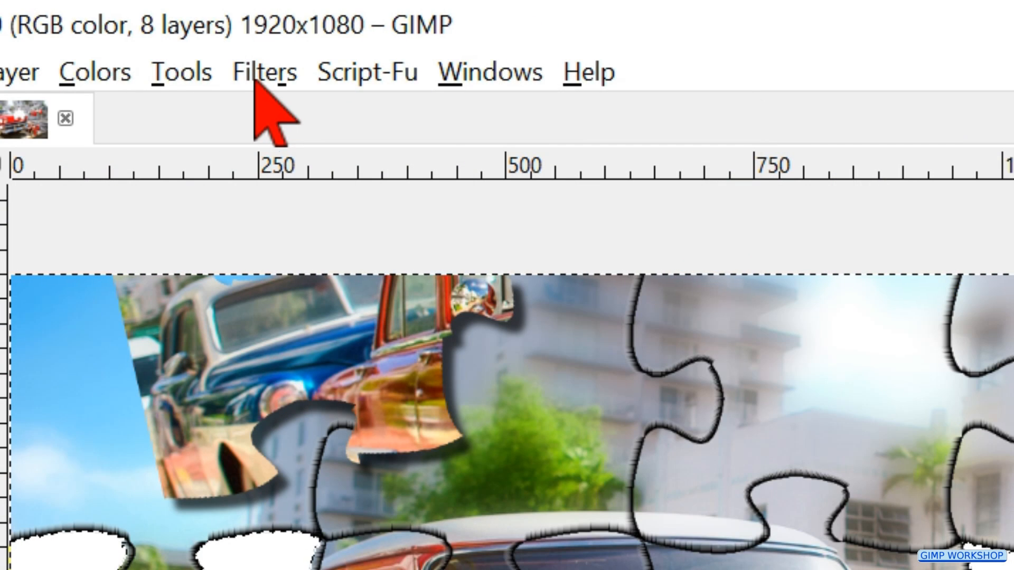
Apply Repeat "Drop Shadow" to the selected white puzzle holes.
click(262, 71)
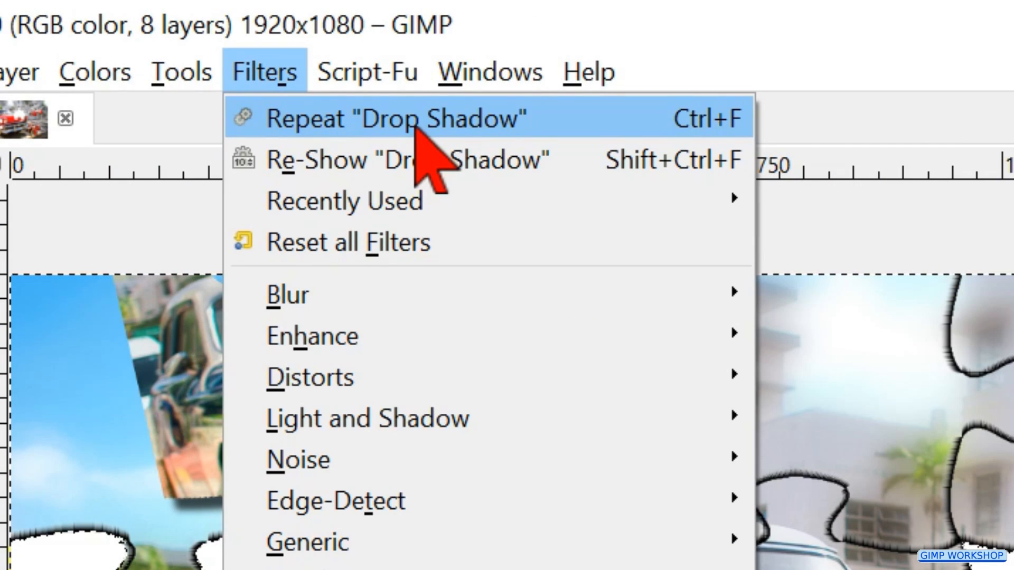
click(396, 118)
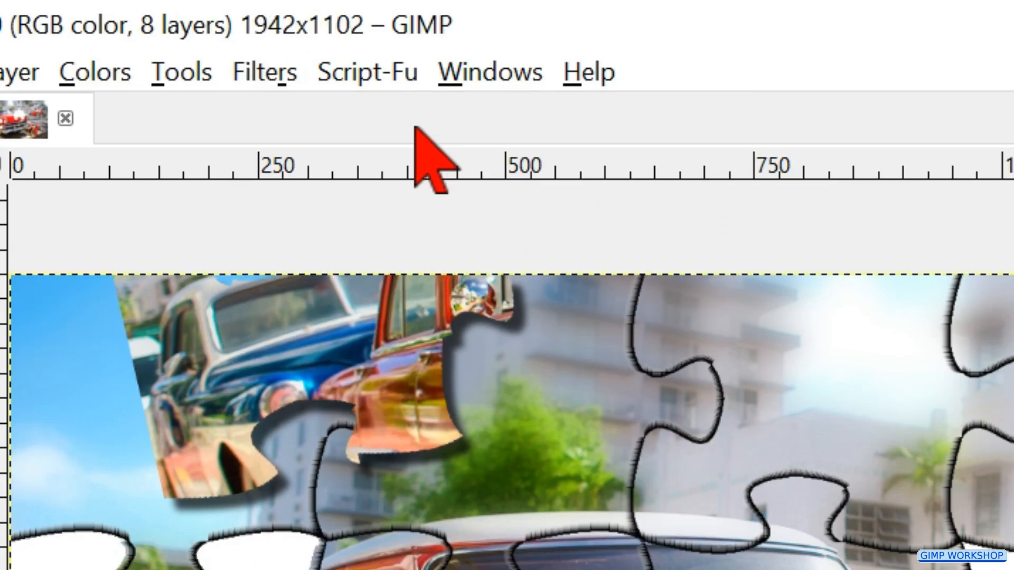
click(123, 53)
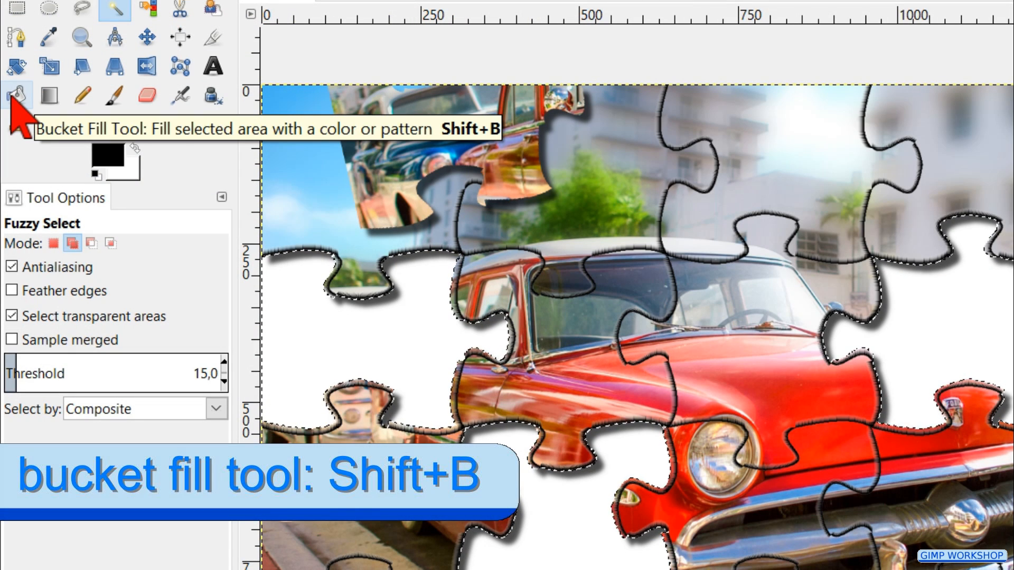
Bucket-fill the whole selection of holes with the Cork board pattern.
click(16, 95)
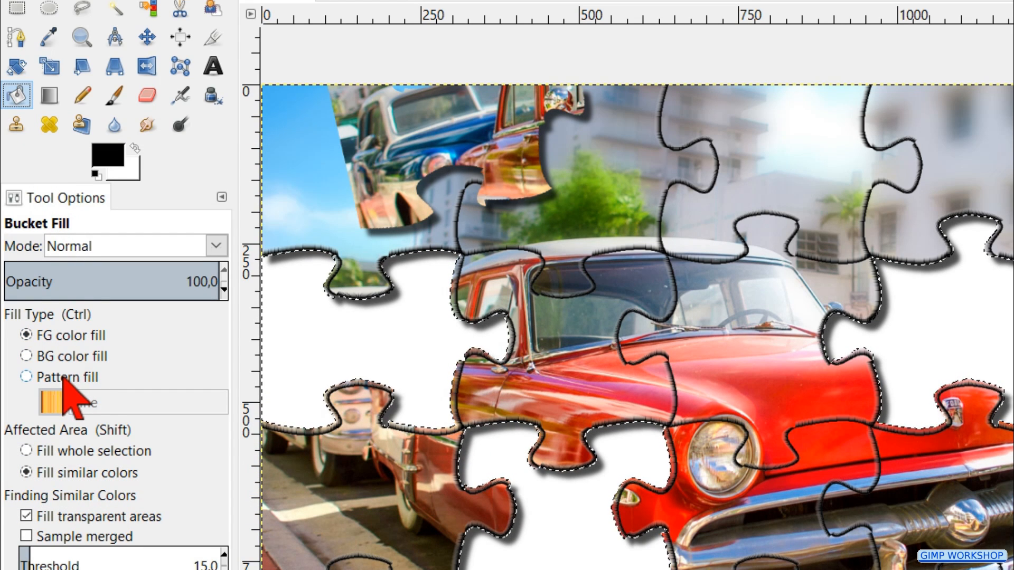
click(26, 377)
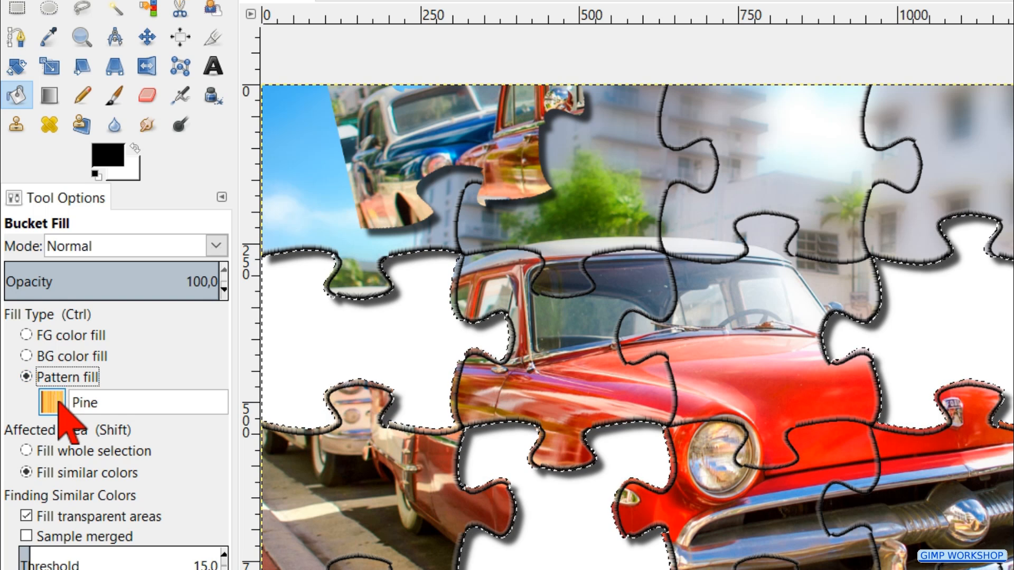
click(53, 402)
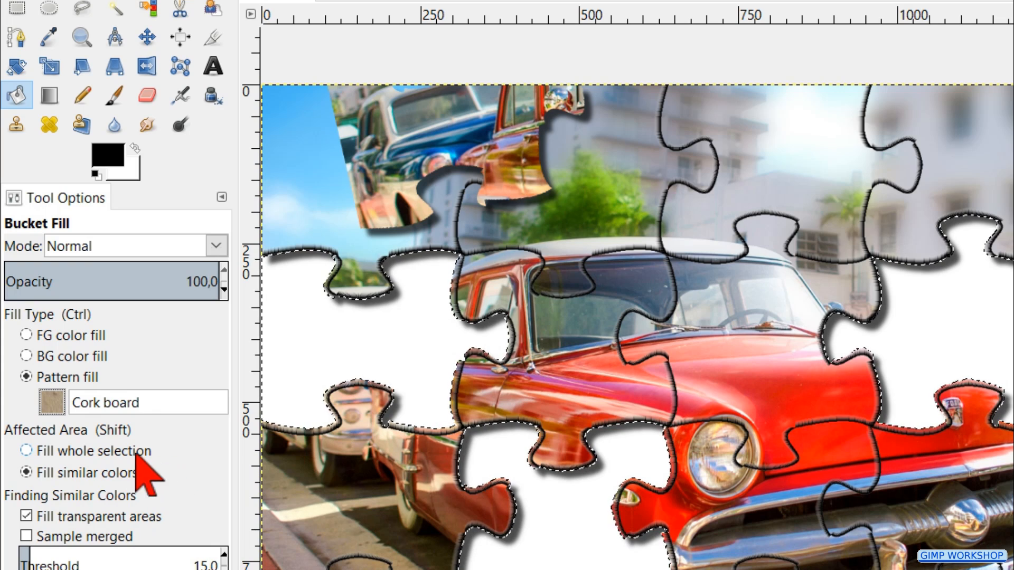
click(26, 450)
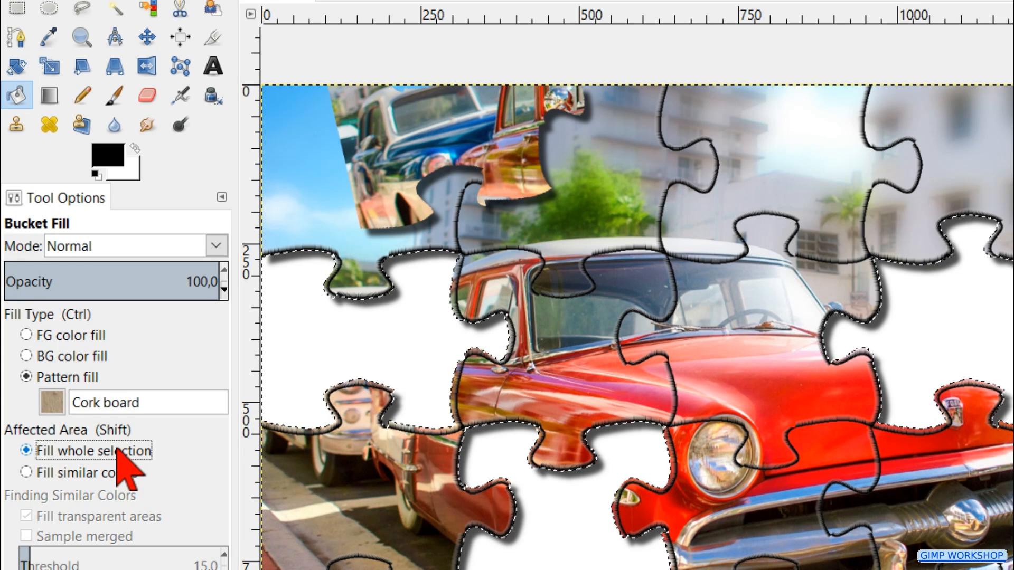
click(310, 58)
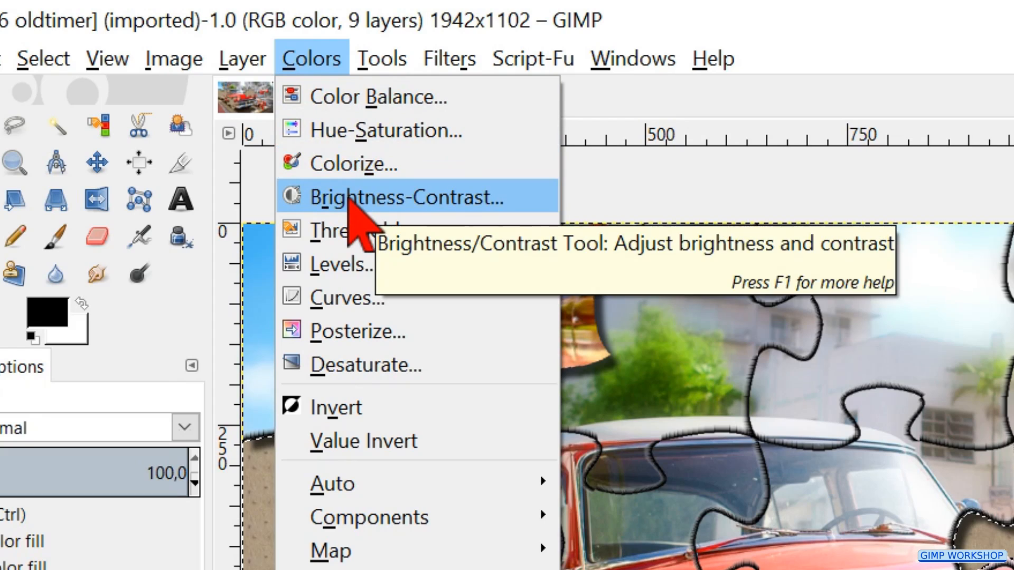
Raise the cork fill's brightness to 60 with Brightness-Contrast.
click(404, 197)
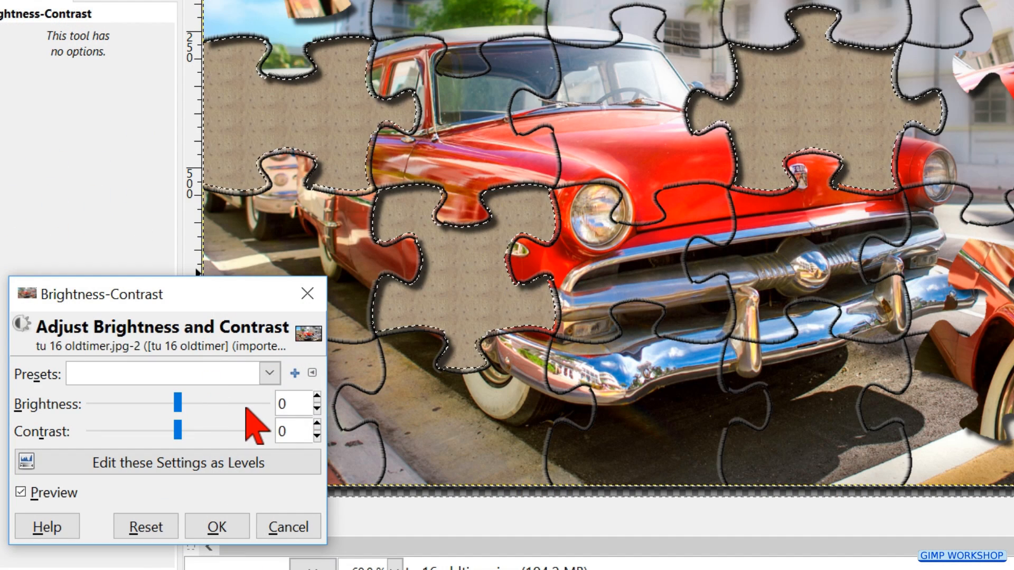
drag(178, 404, 206, 403)
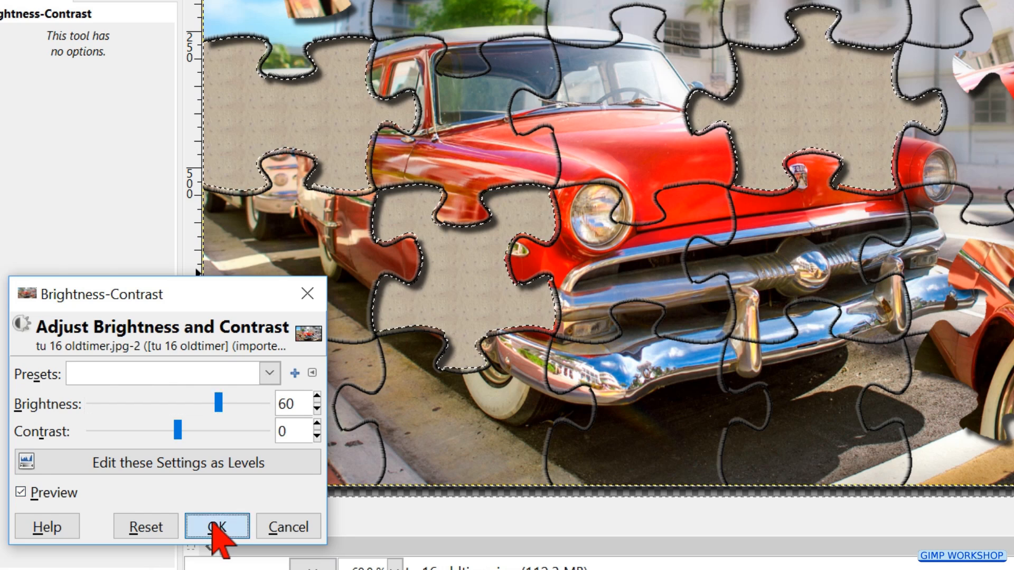
click(217, 526)
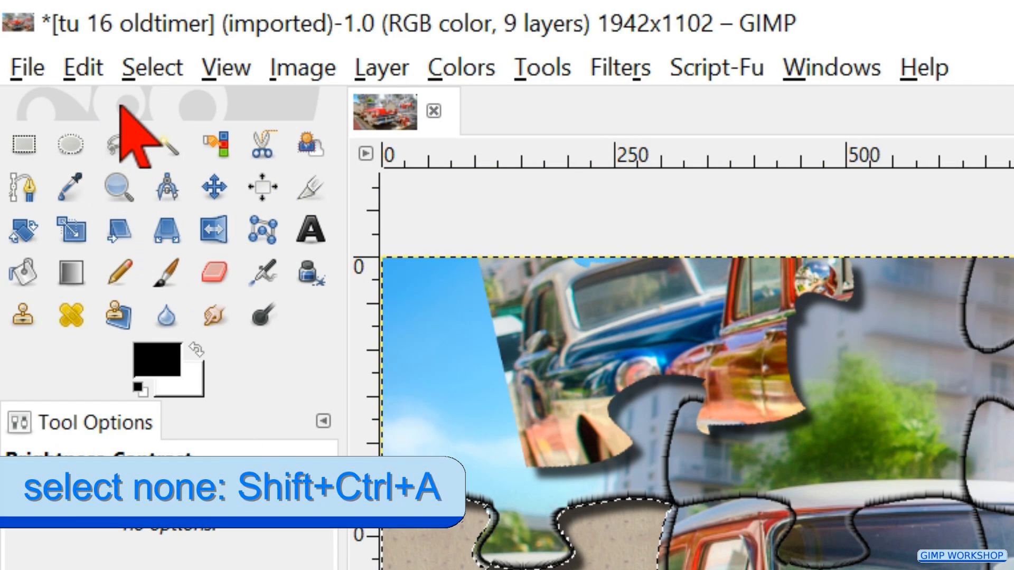
Deselect all and apply a 2-pixel Gaussian blur to the puzzle outline layer.
click(151, 66)
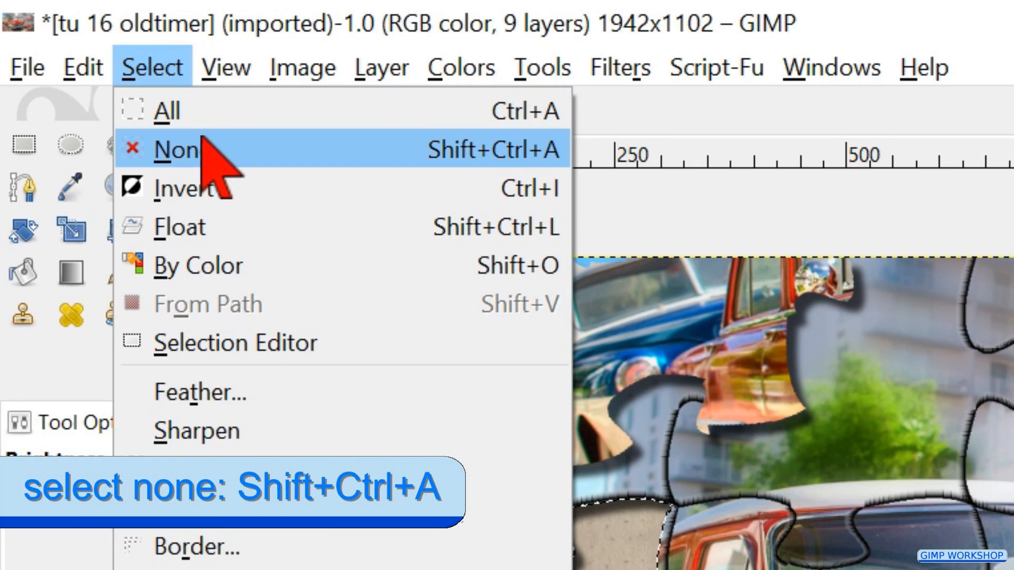
click(176, 149)
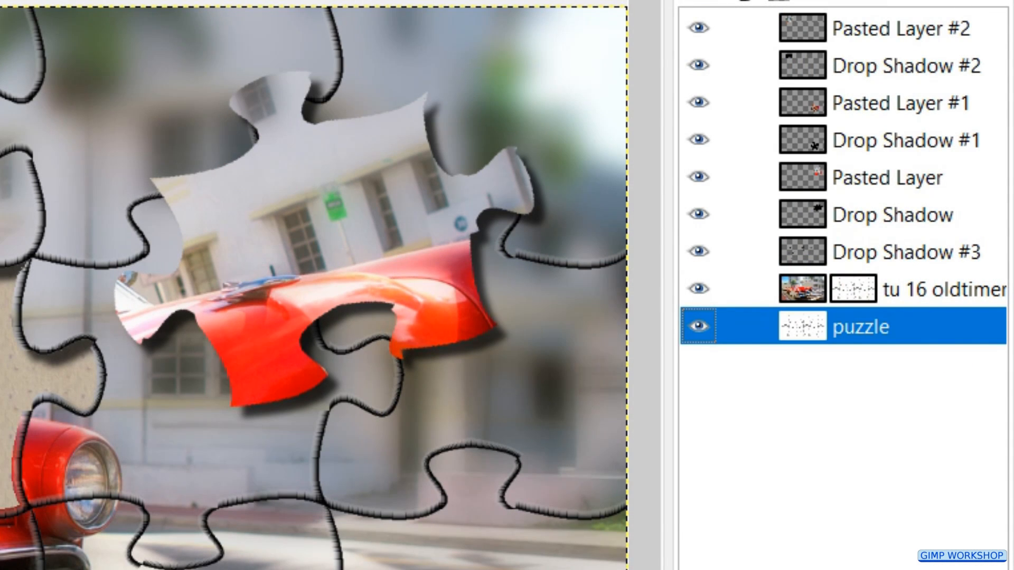
click(184, 47)
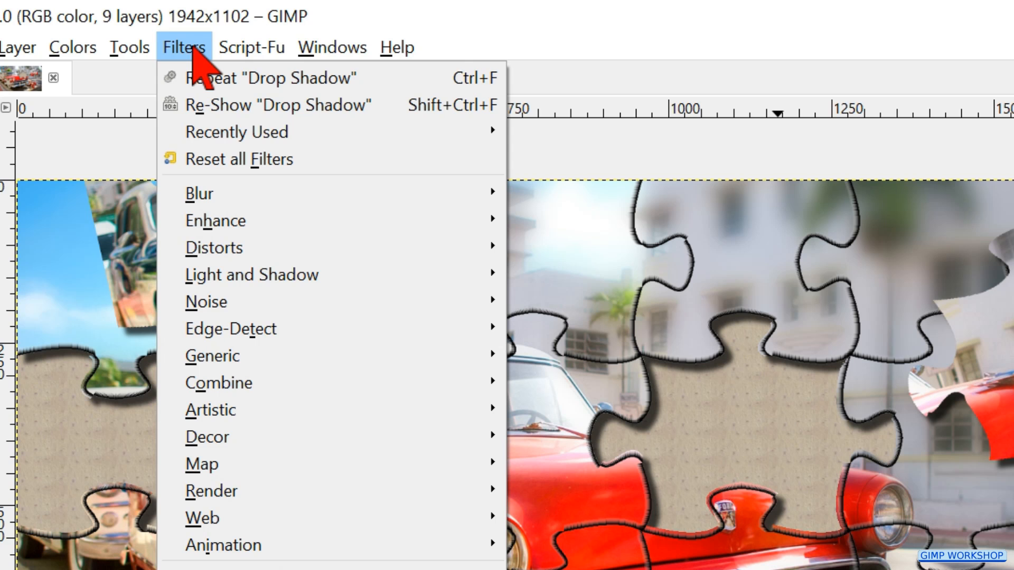
mouse_move(198, 193)
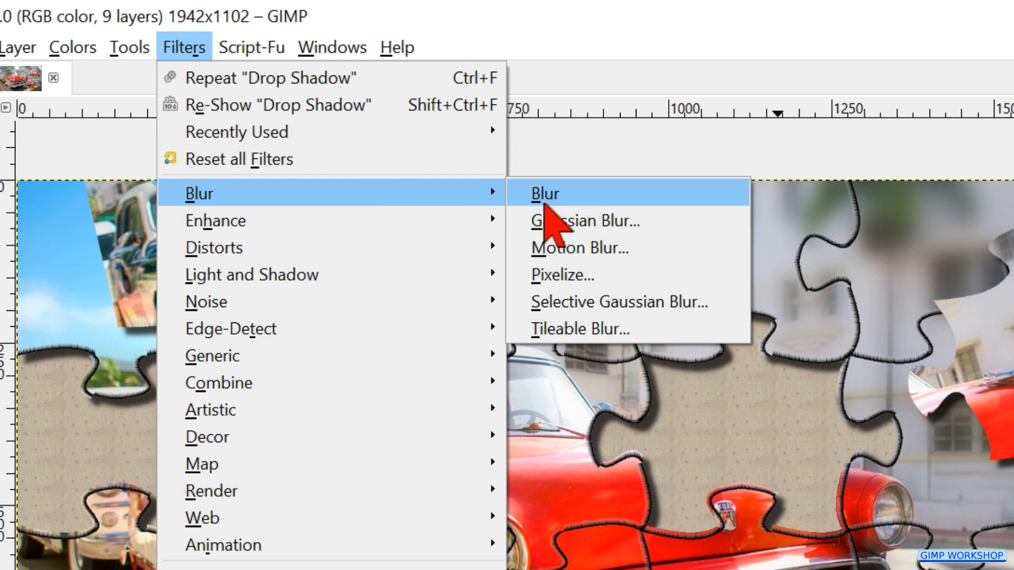
click(582, 221)
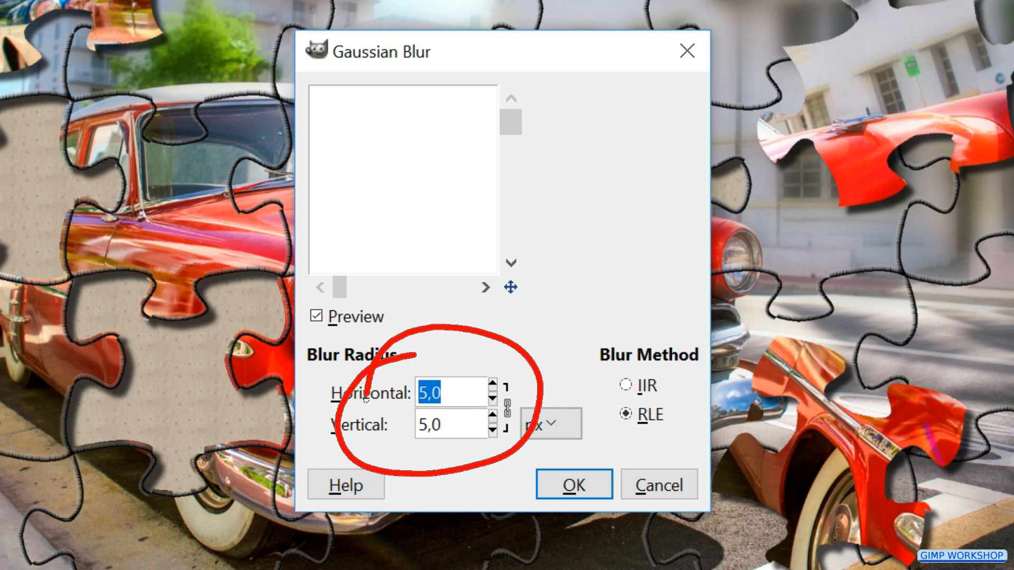
click(493, 398)
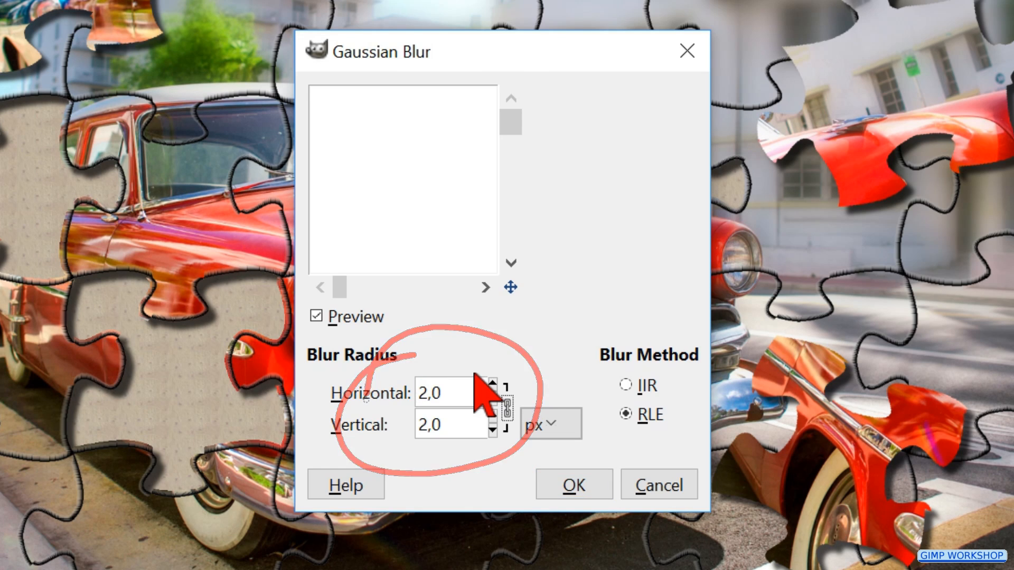
mouse_move(496, 484)
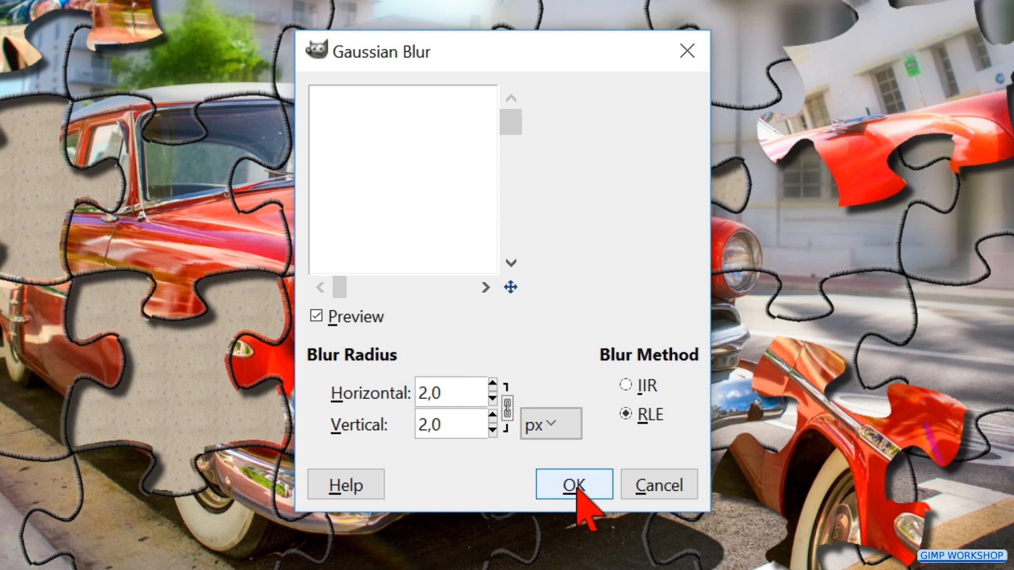
click(572, 484)
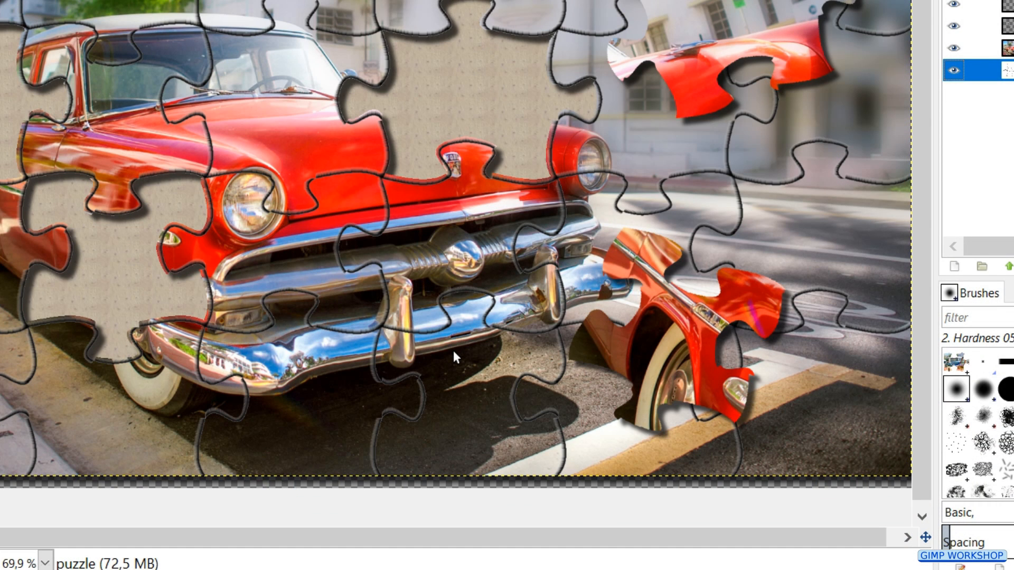